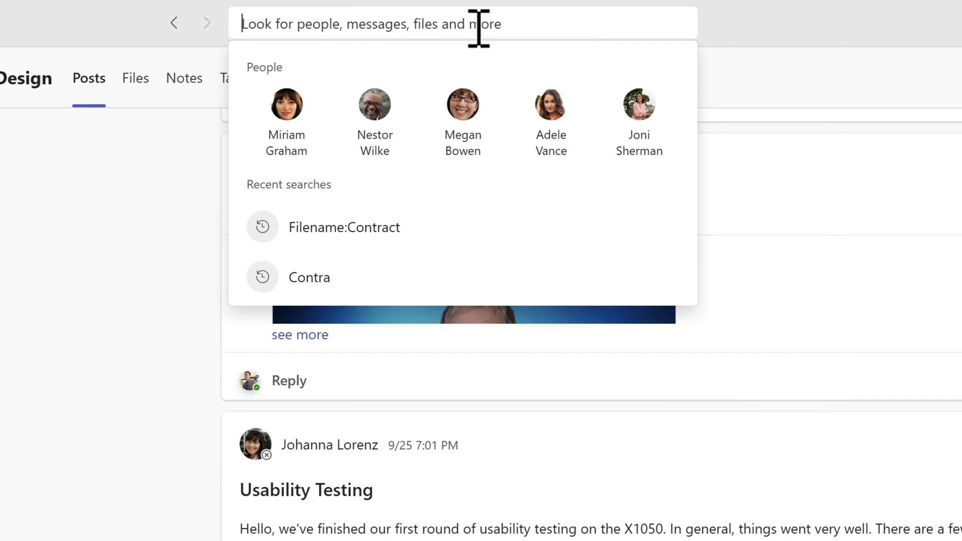
- Search Teams for Marketing, browsing the Messages and People results before showing Files
text(Marketing)
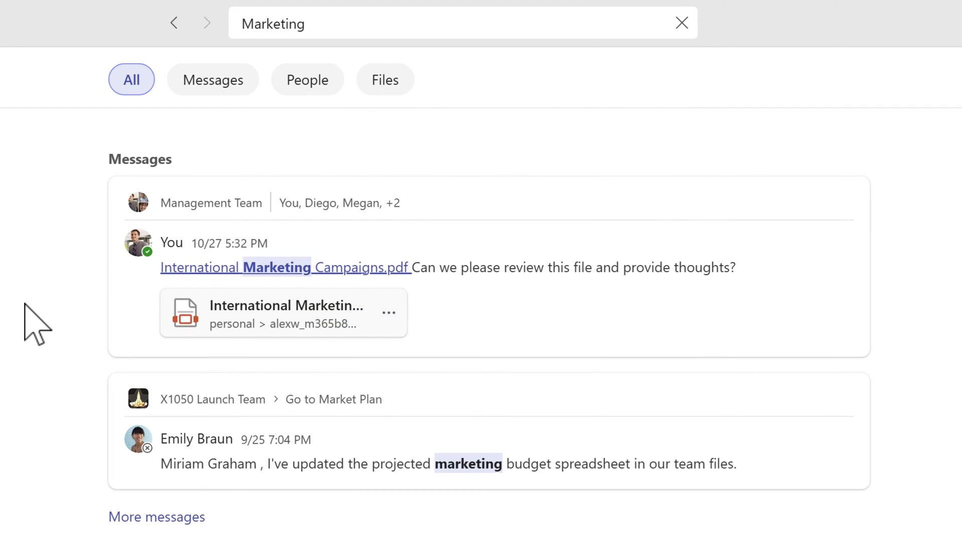
mouse_move(28, 411)
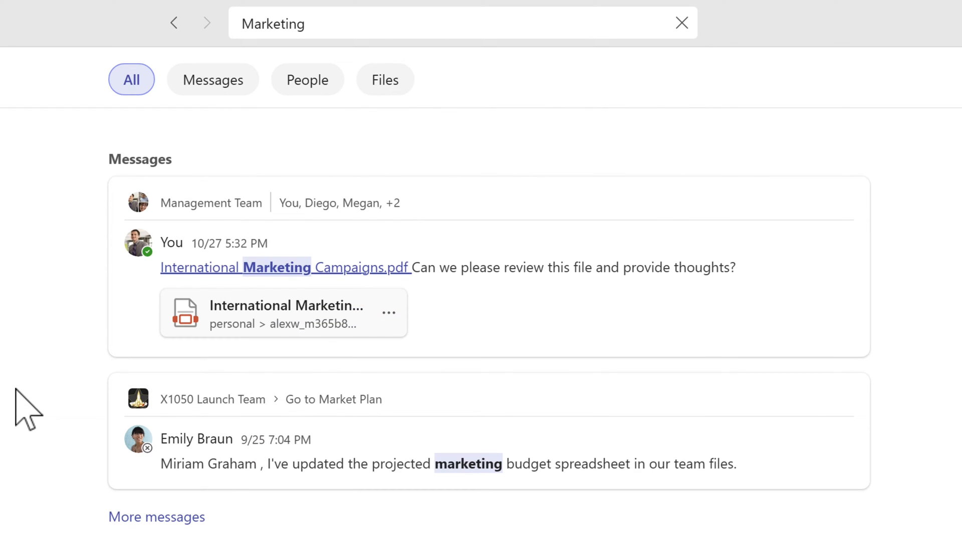
click(212, 79)
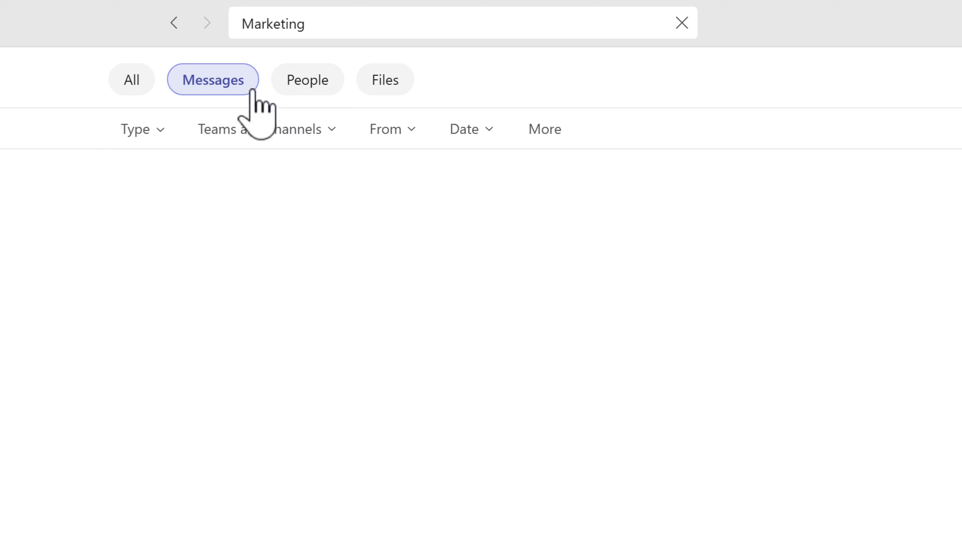
click(213, 80)
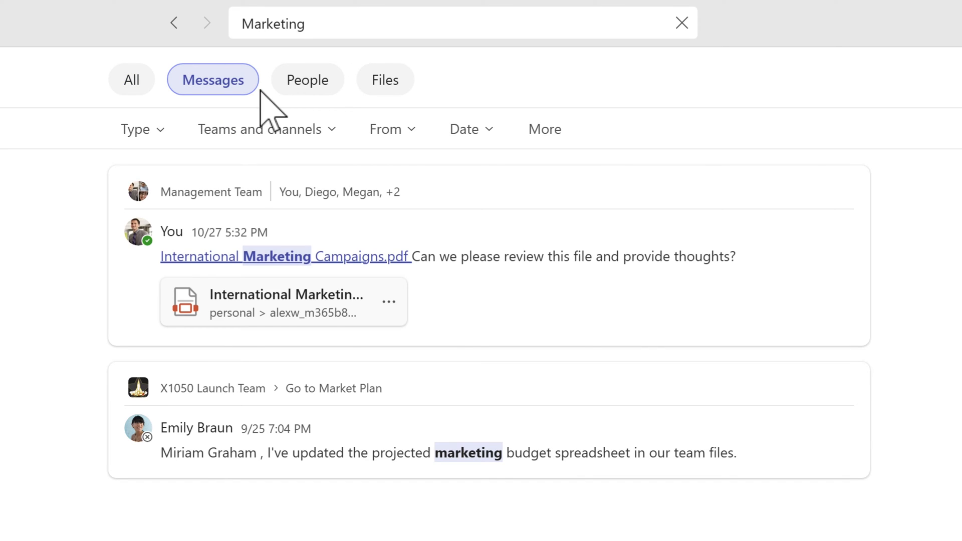
click(307, 80)
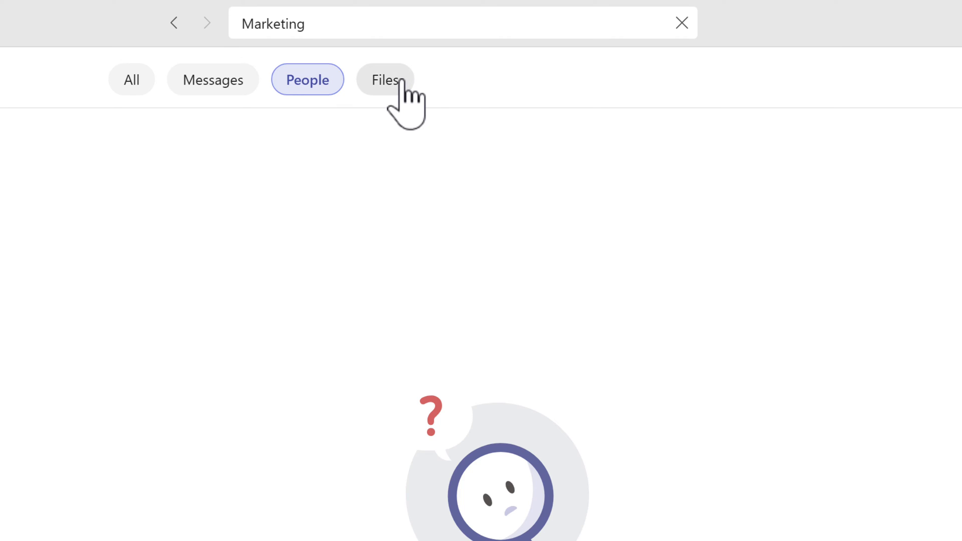
click(385, 80)
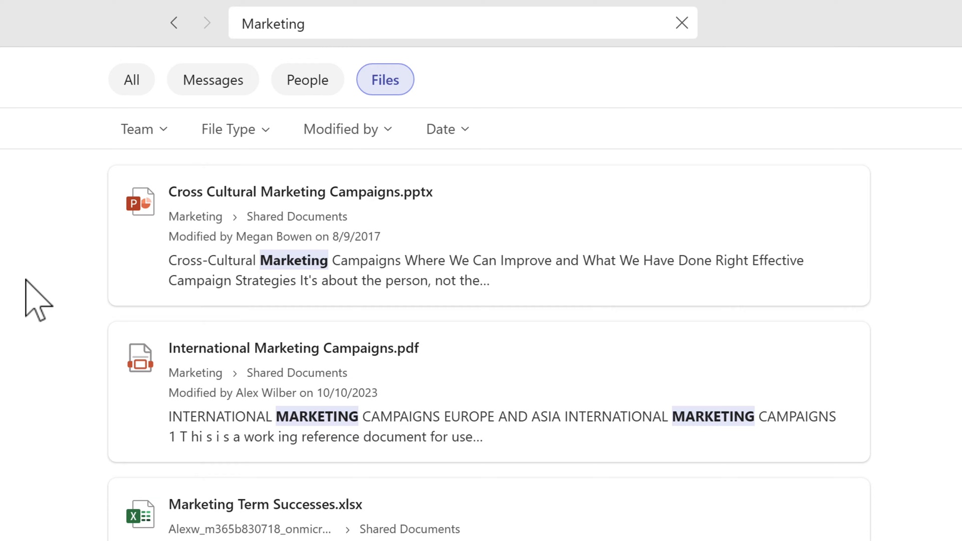
- Narrow the Marketing file results to Word documents and check the Modified by filter
click(229, 129)
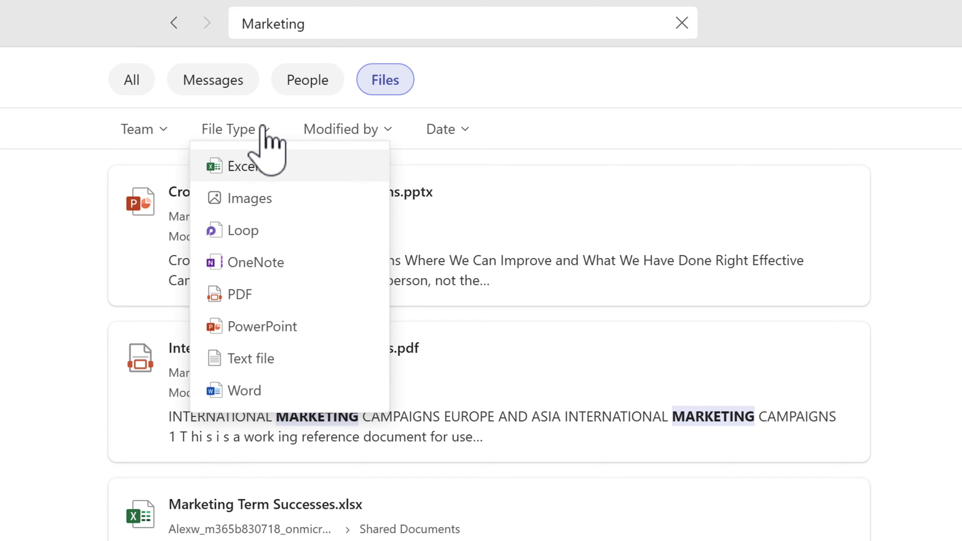
click(248, 390)
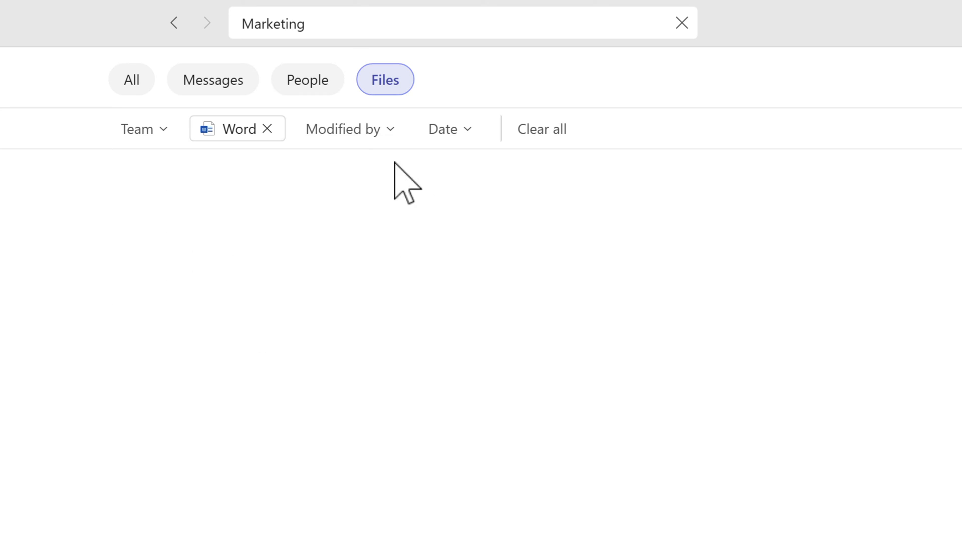
click(344, 129)
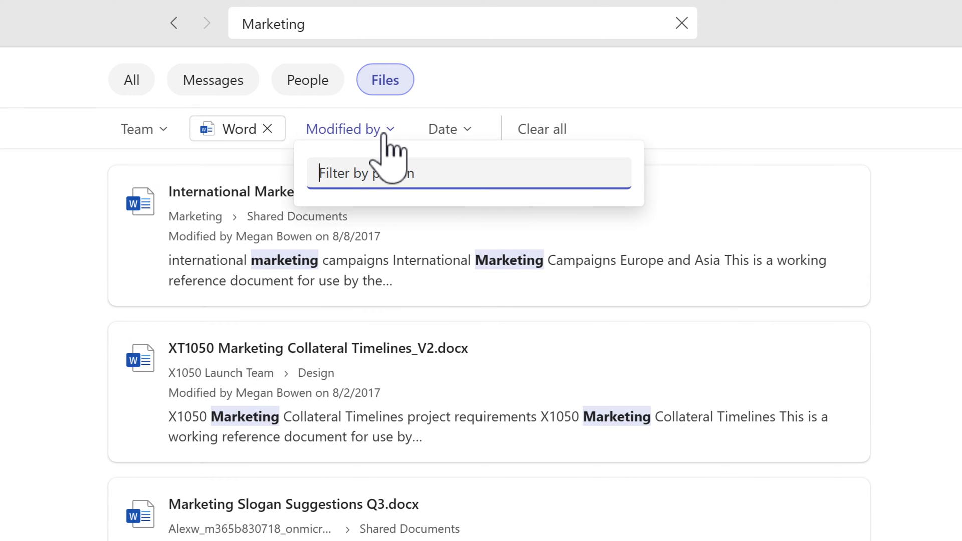
mouse_move(506, 153)
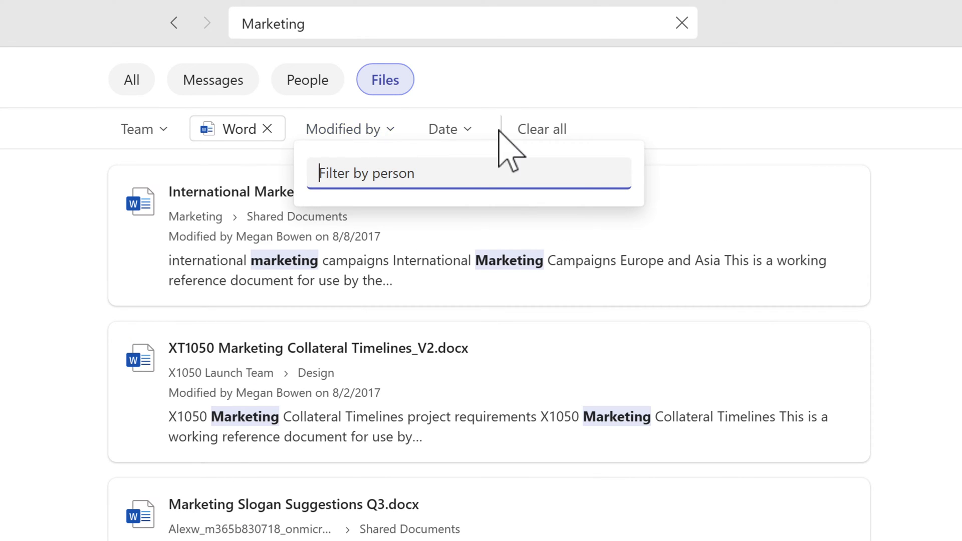
click(443, 129)
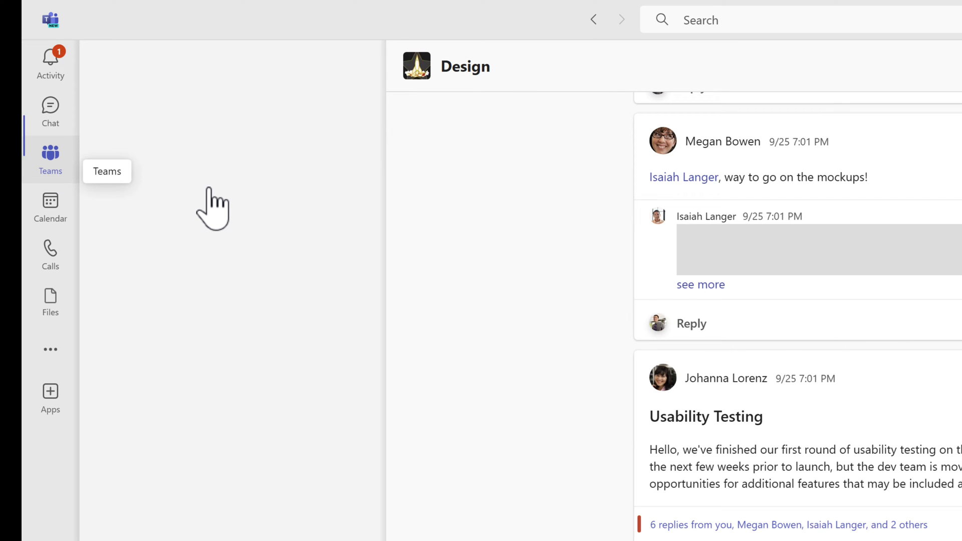
- Open the X1050 Launch Team's Design channel Files tab in SharePoint
click(50, 159)
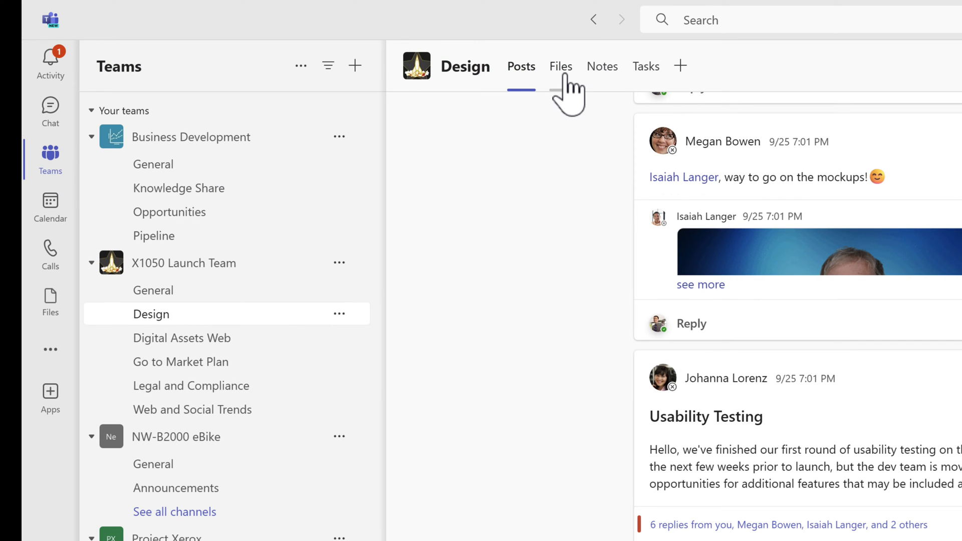
click(561, 67)
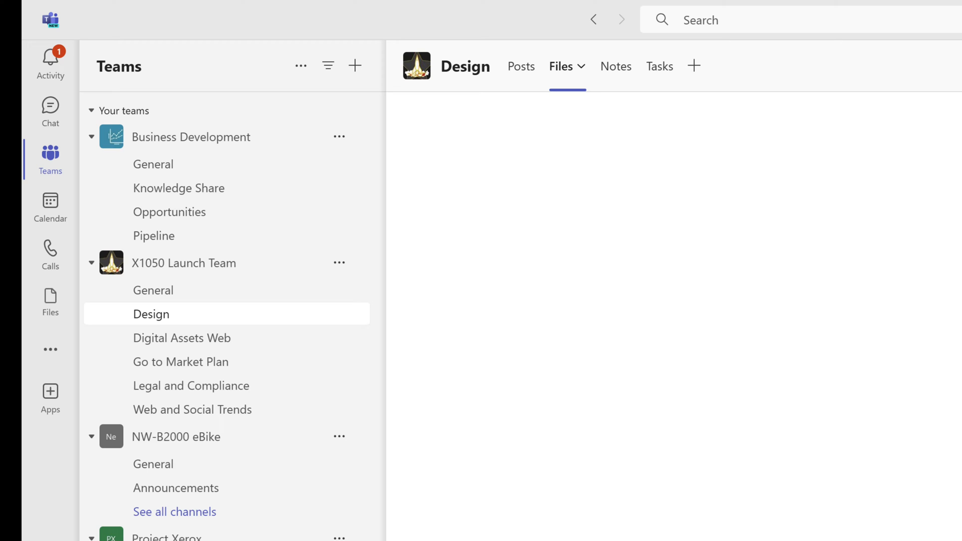
click(559, 67)
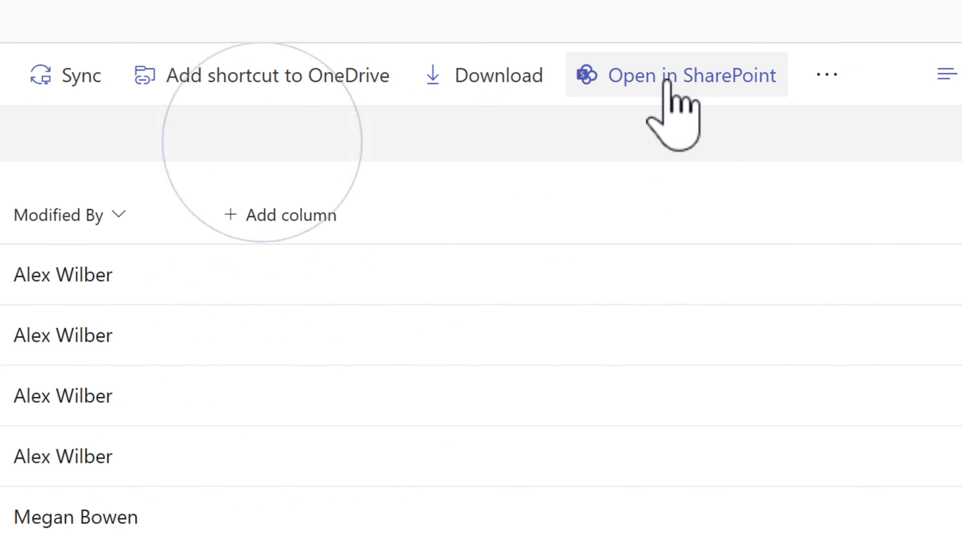
click(690, 74)
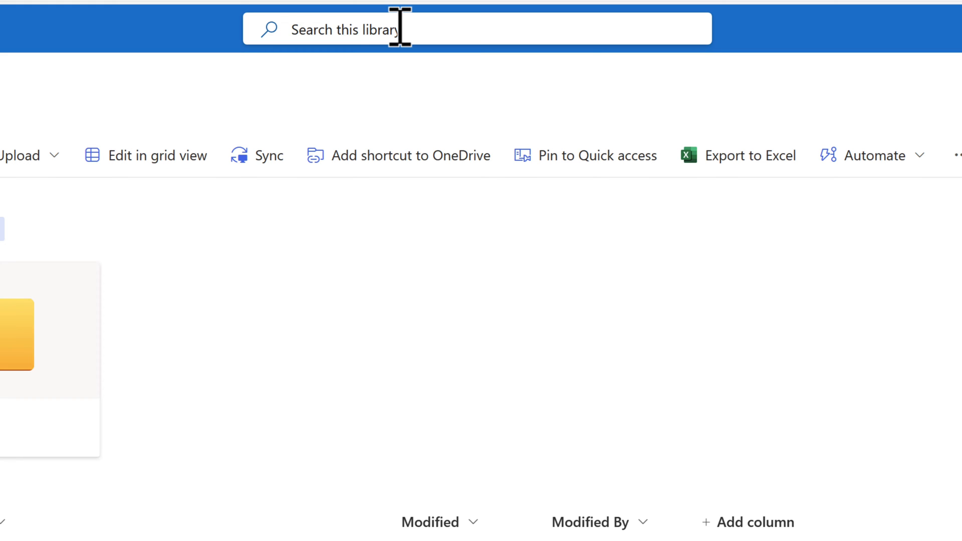
- Search the library for Quadcopter, listing Quadcopter Camera and Quadcopter Camera V2
text(Quadcopter)
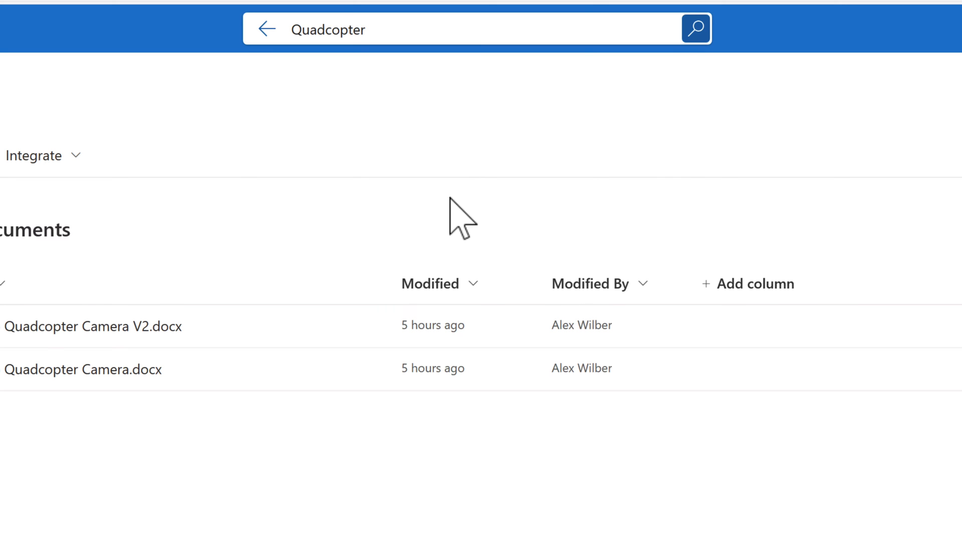
click(695, 29)
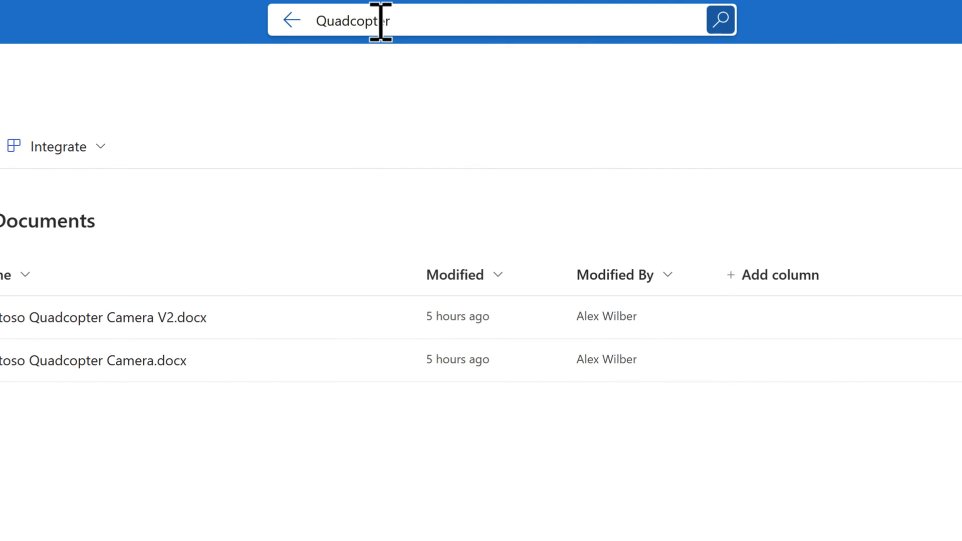
mouse_move(417, 114)
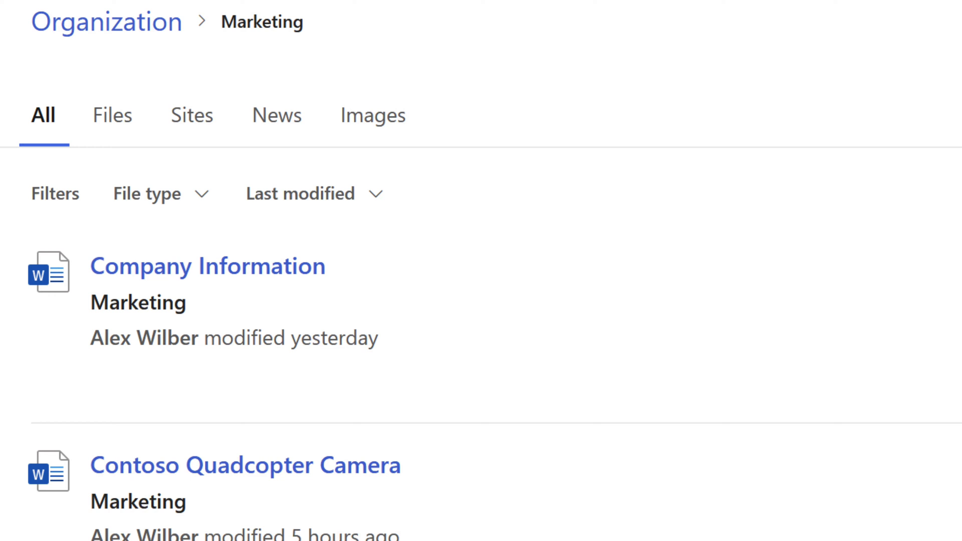
mouse_move(372, 116)
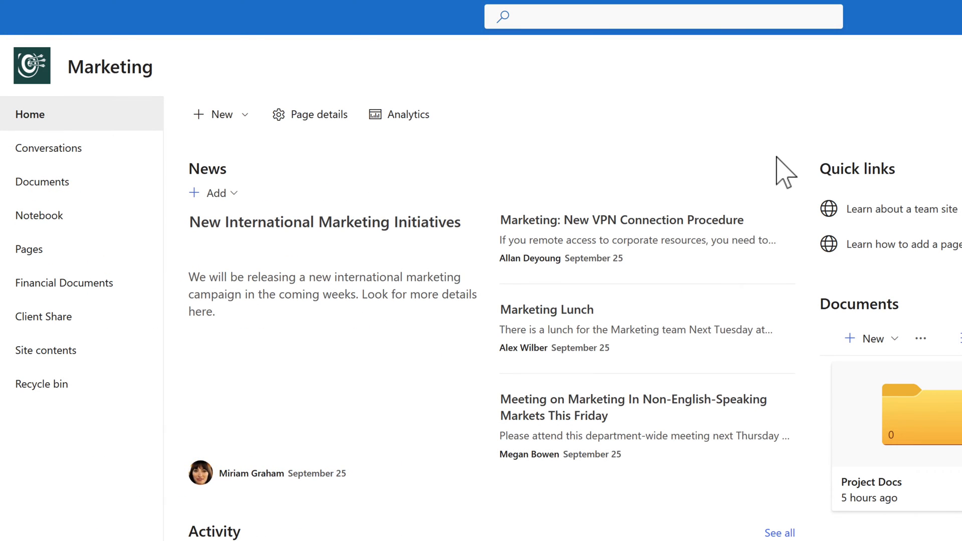
- Search the Marketing site for Company Information, filter to Word files, and open that document
click(662, 17)
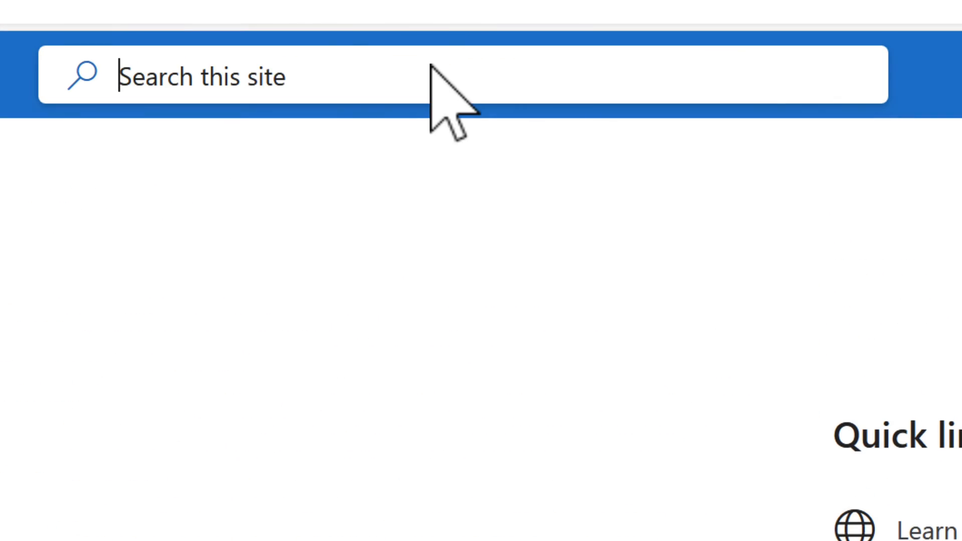
click(448, 77)
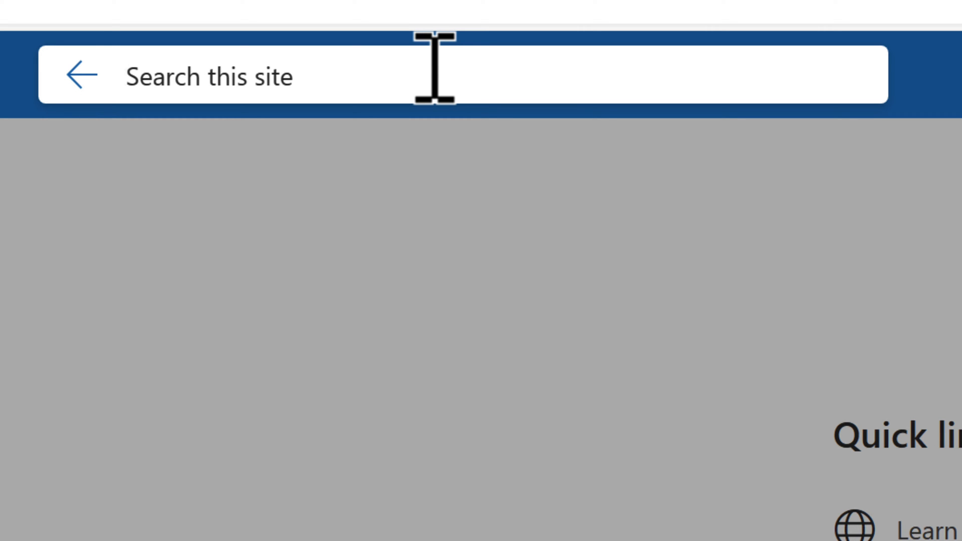
click(209, 76)
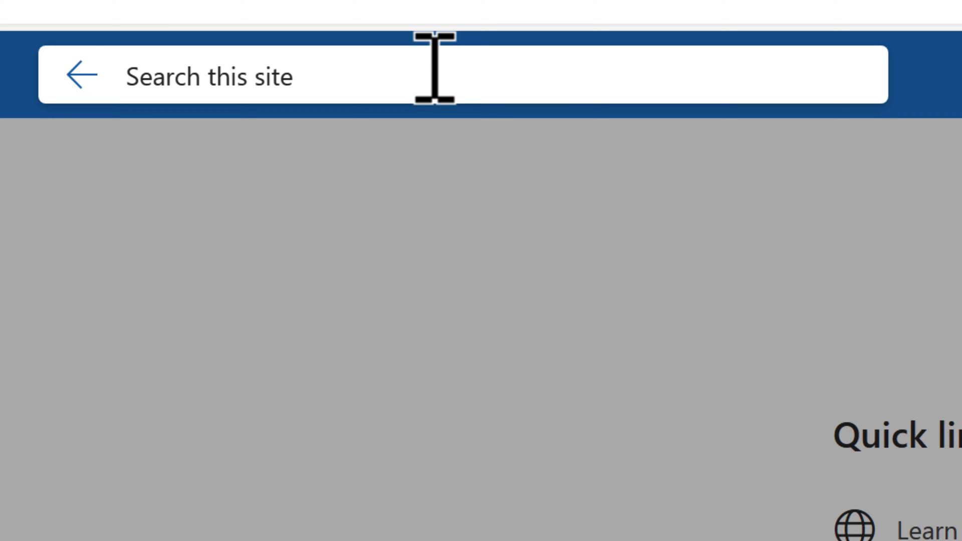
mouse_move(564, 169)
text(Company Information)
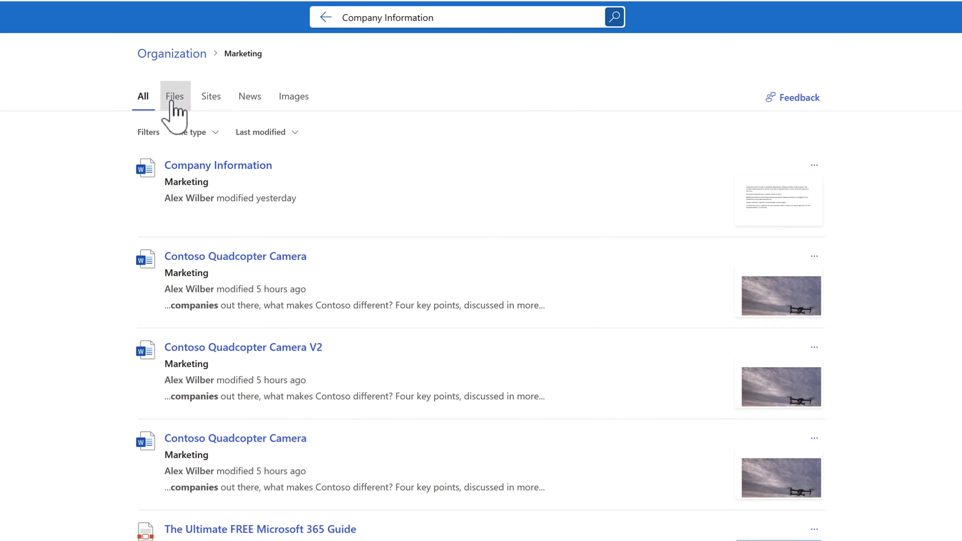
click(175, 95)
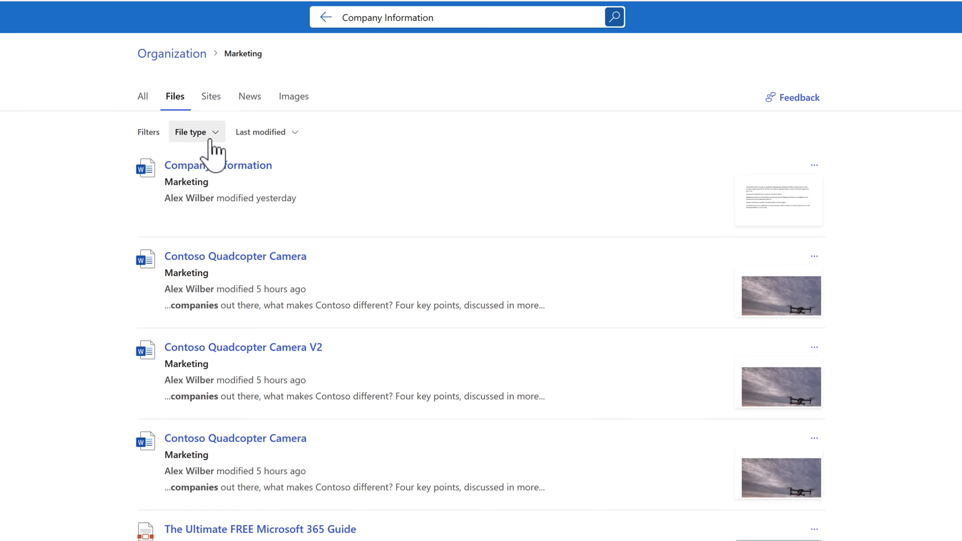
click(192, 131)
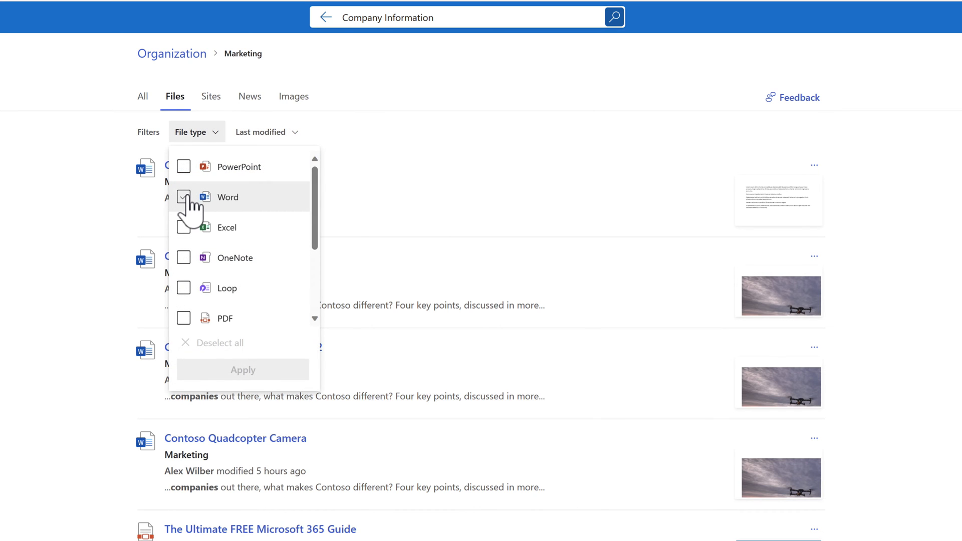
click(183, 197)
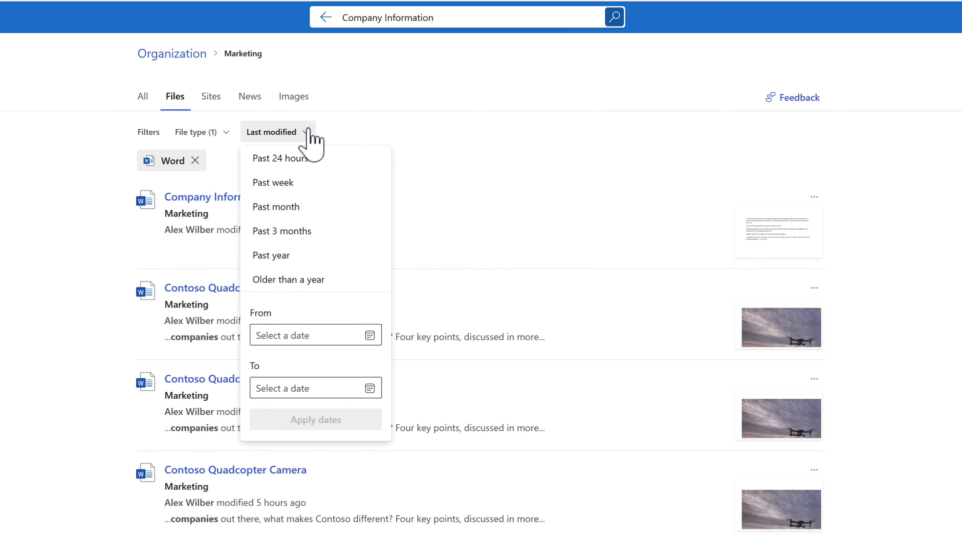
mouse_move(528, 148)
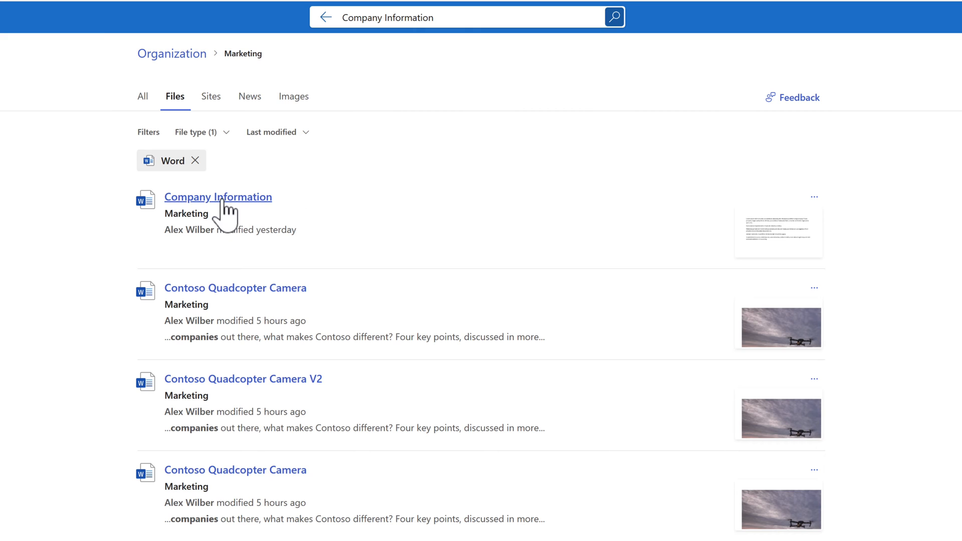
click(218, 197)
text(f)
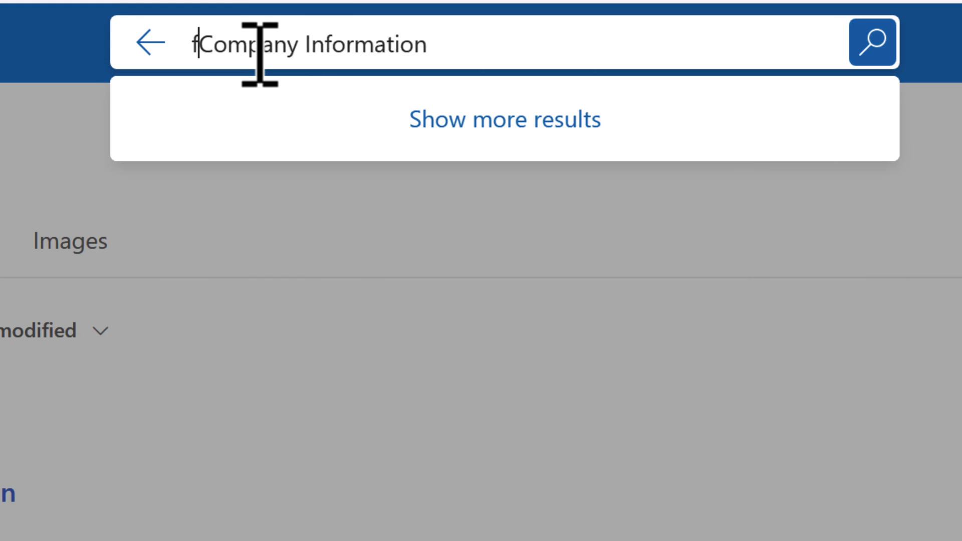
- Run a filename:"Company Information" search, leaving only the Company Information Word document
text(ilename:)
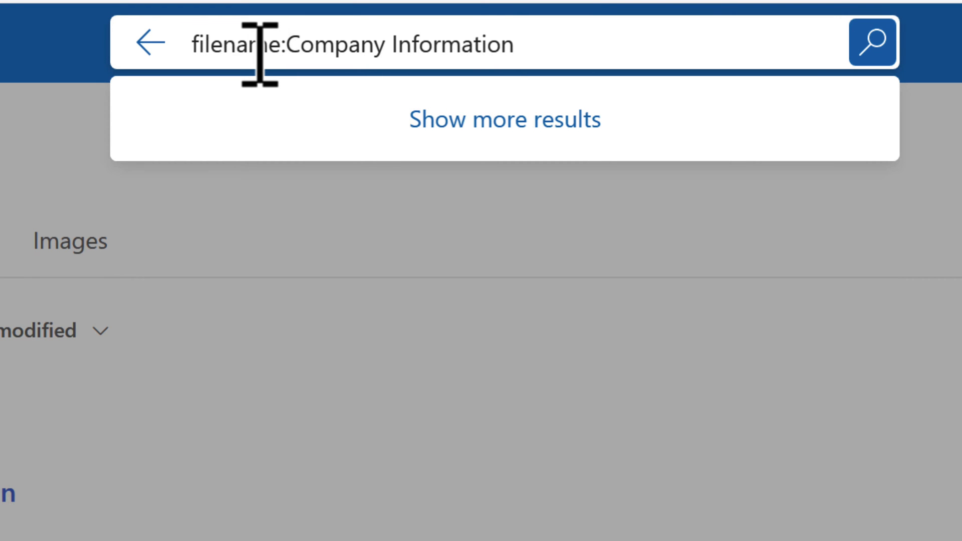
text(")
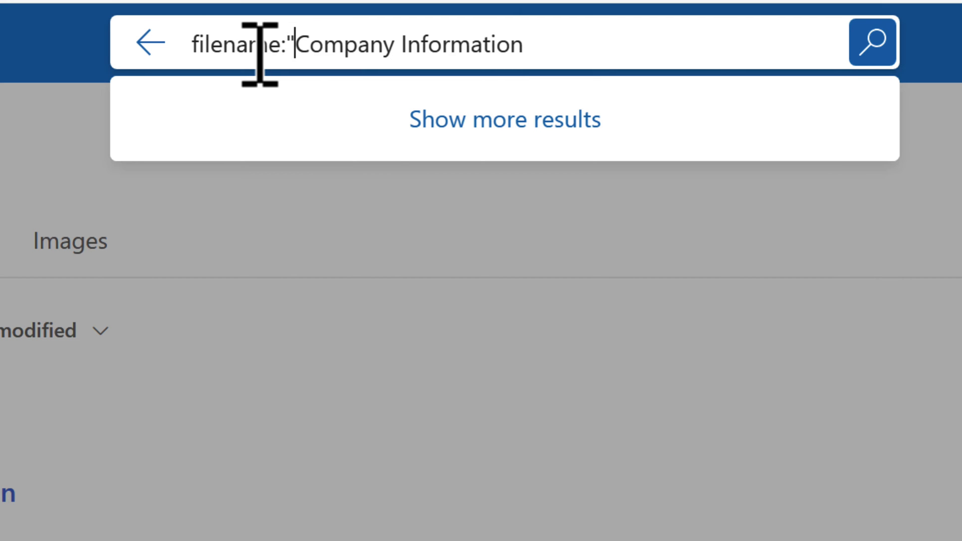
text(")
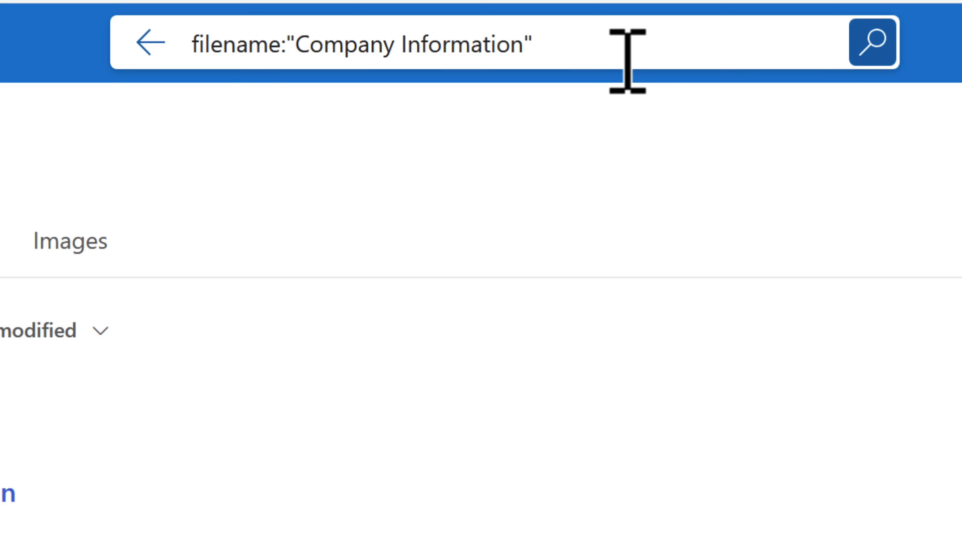
click(872, 43)
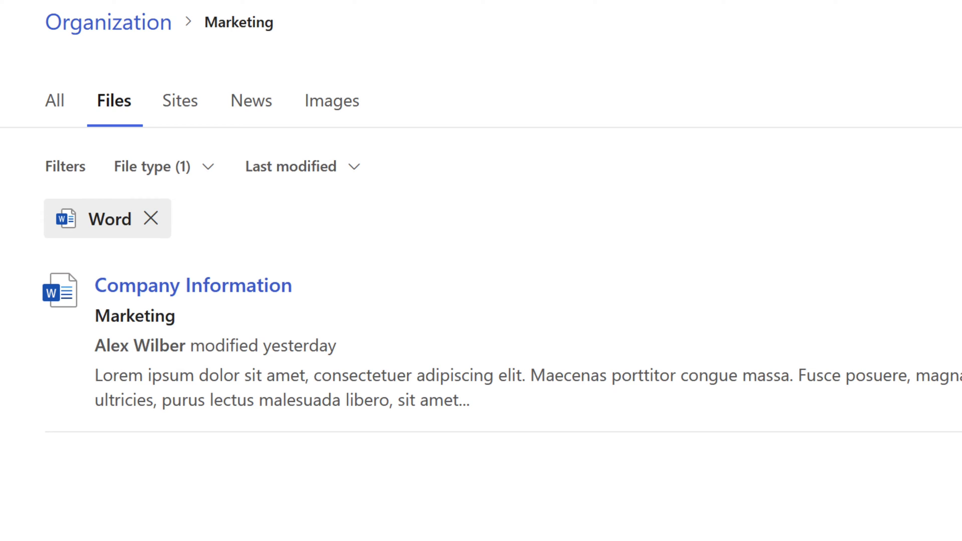
mouse_move(331, 101)
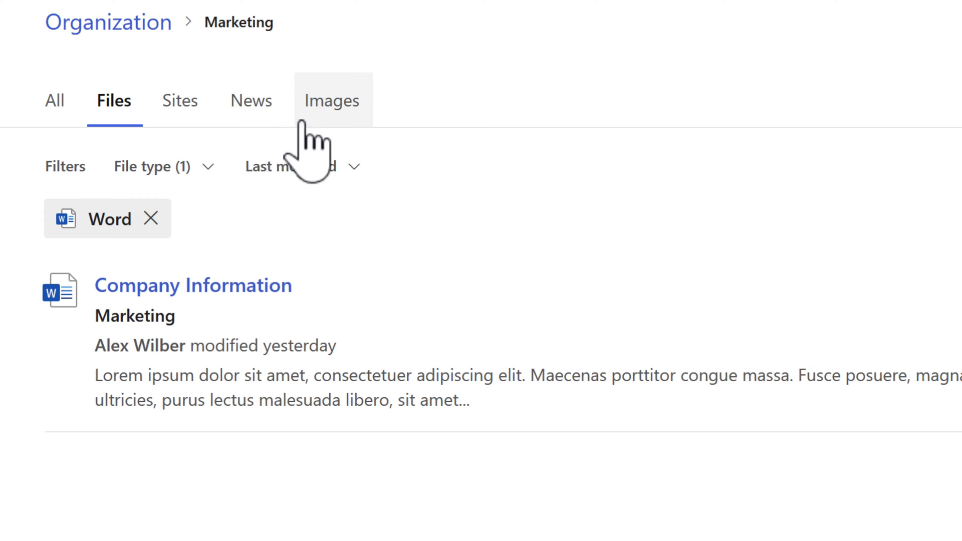
click(151, 167)
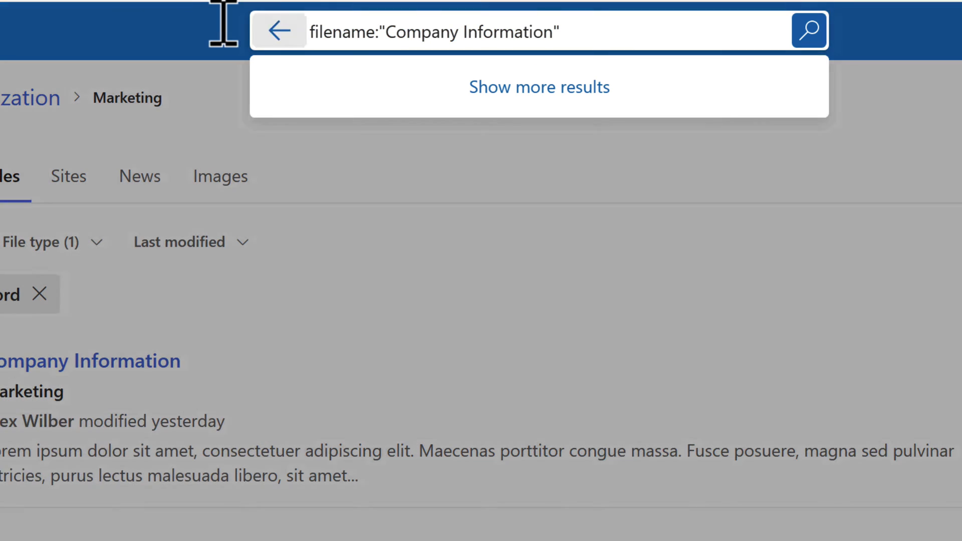
- Replace the query with author:"alex wilber" to list that author's Word documents
triple_click(433, 32)
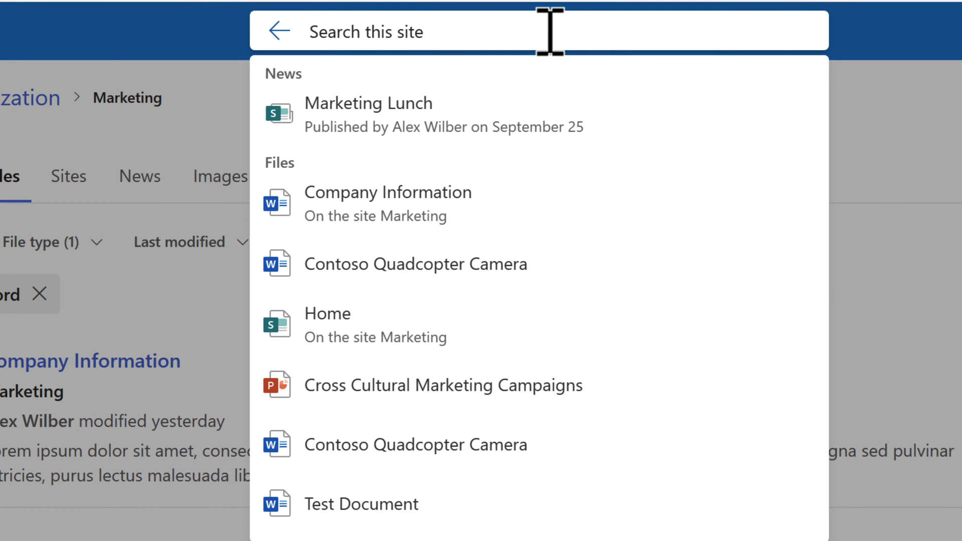
text(author:)
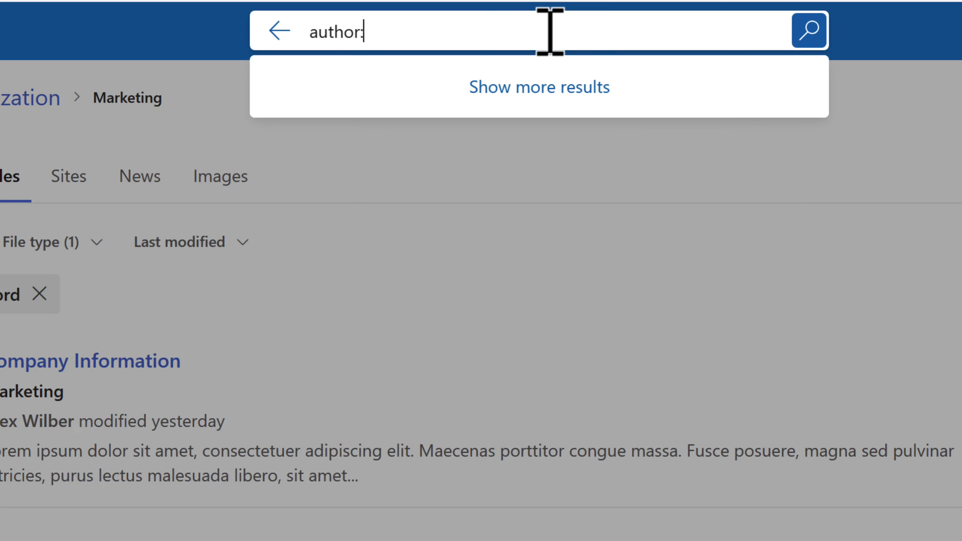
text("al)
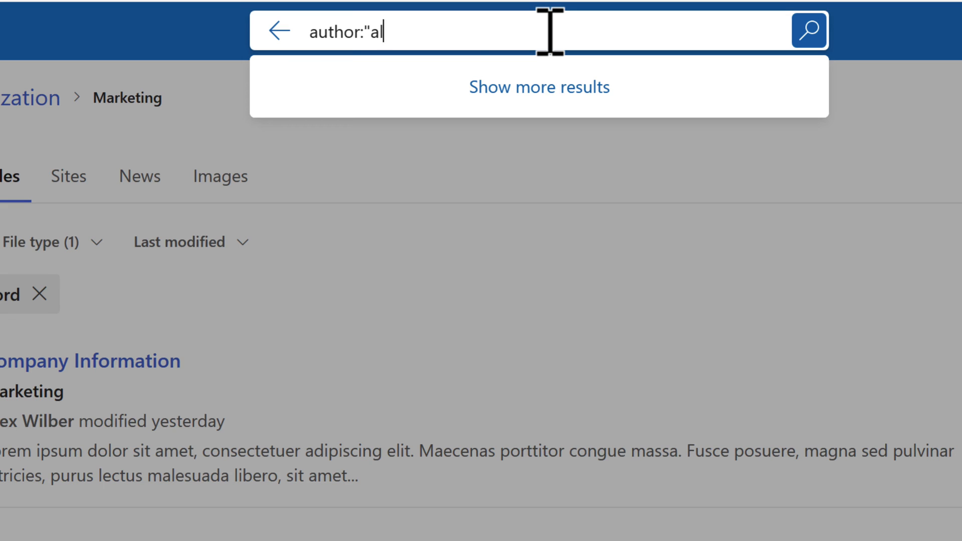
text(ex wilber")
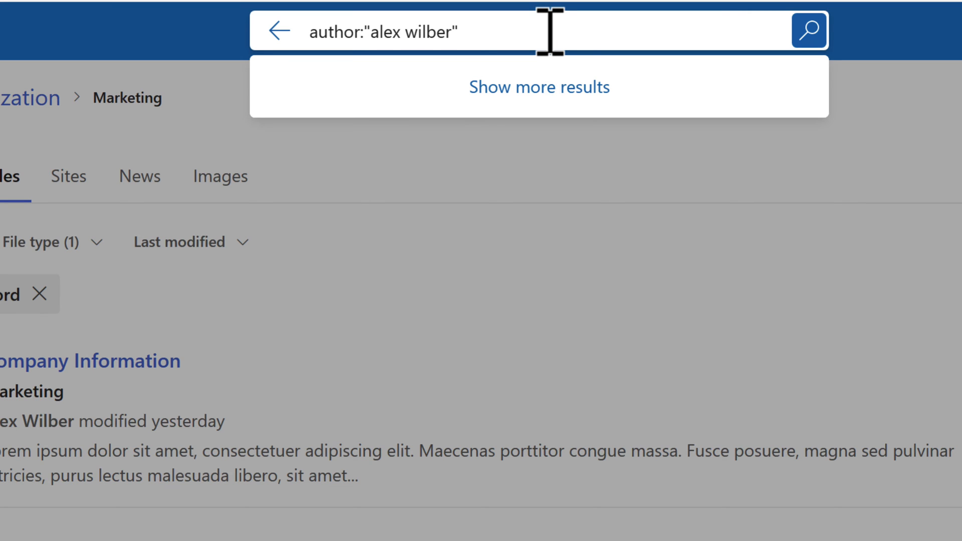
click(539, 87)
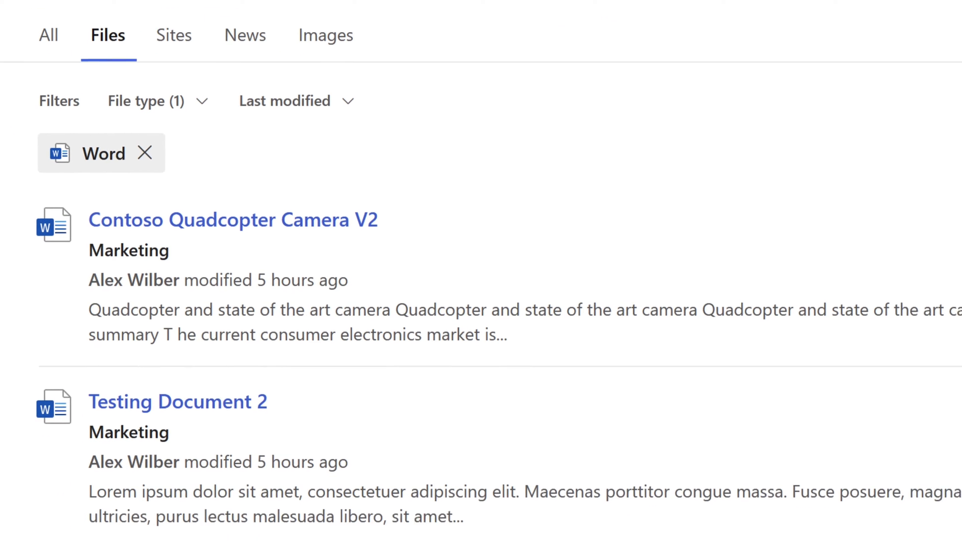
scroll(up, 3)
text(author:"alex wilber)
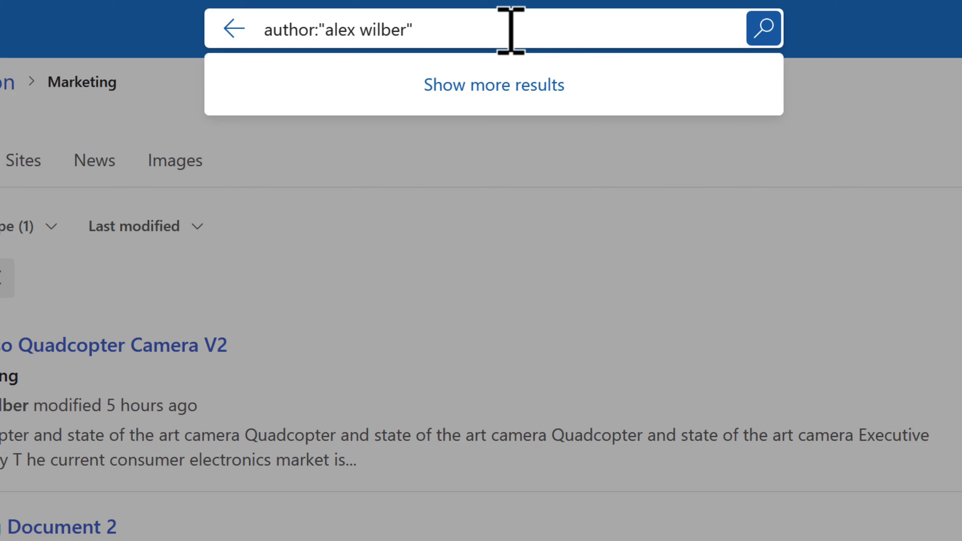
- Append AND filename:"Company Information" to the author query, then go to the document library
text(AND filename:"Company Information")
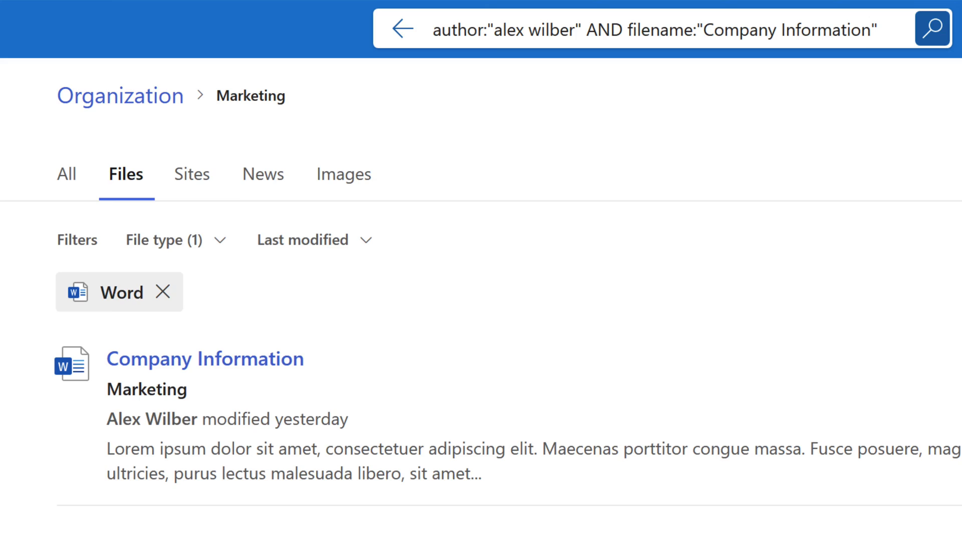
click(205, 359)
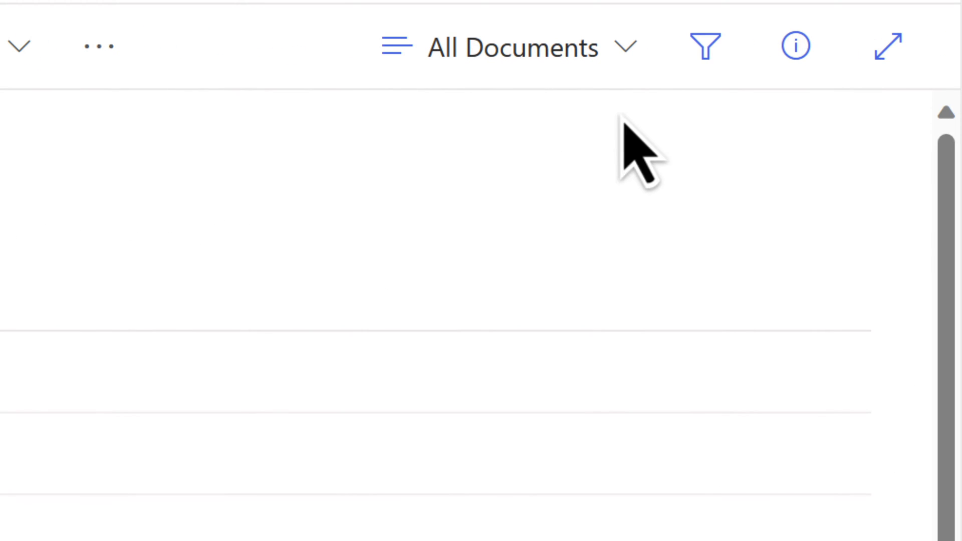
- Clear the last-30-days date filter and show the filters pane for all 16 items
click(705, 45)
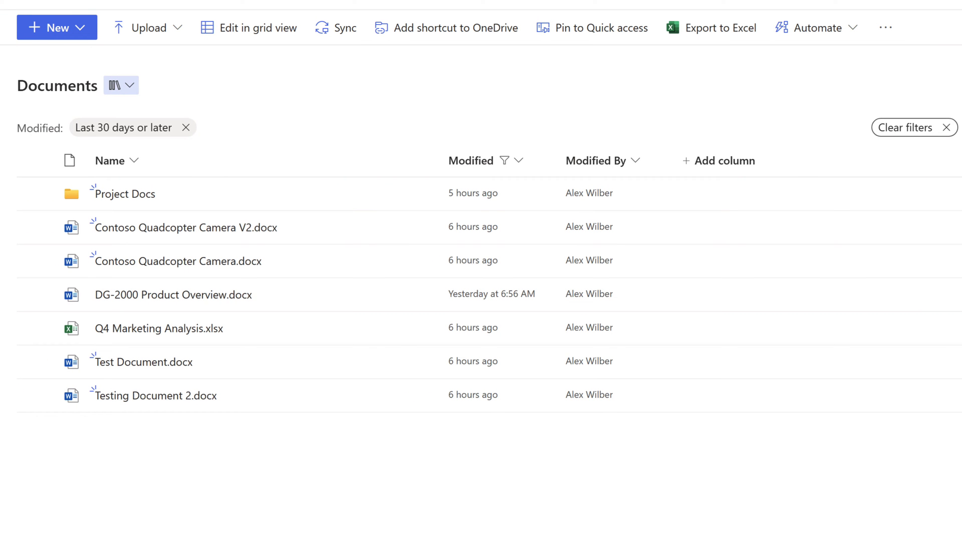
click(851, 28)
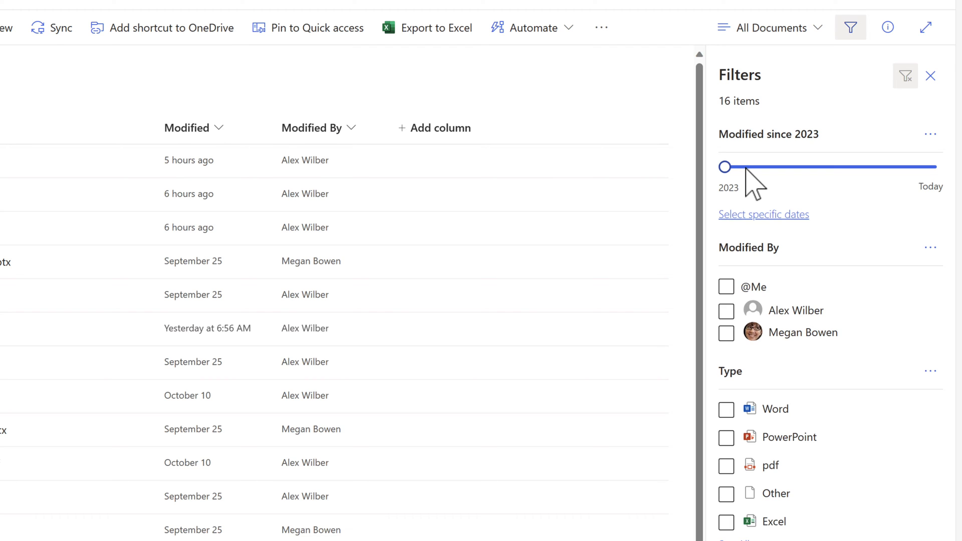
- Filter the library to Megan Bowen's PowerPoint files, leaving two presentations, and close the pane
click(727, 331)
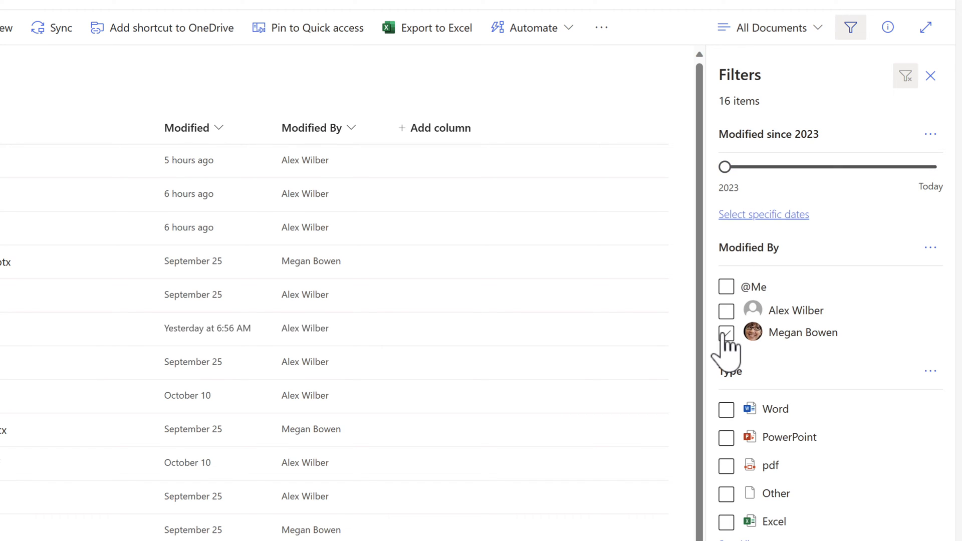
click(727, 333)
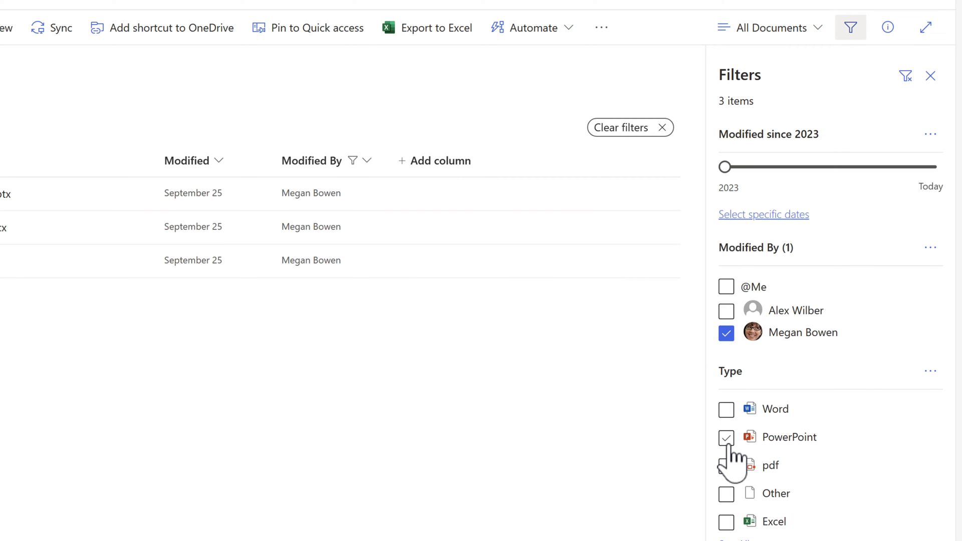
click(726, 437)
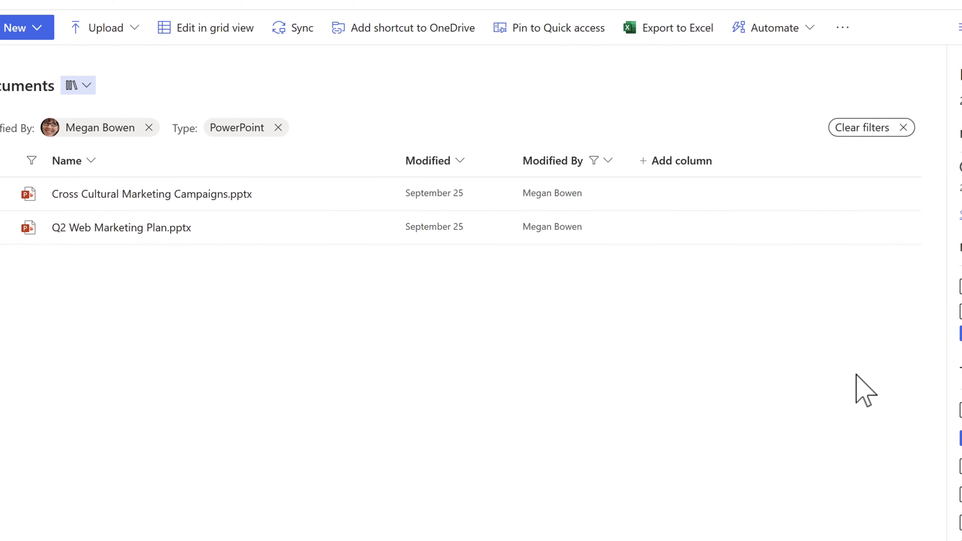
click(858, 27)
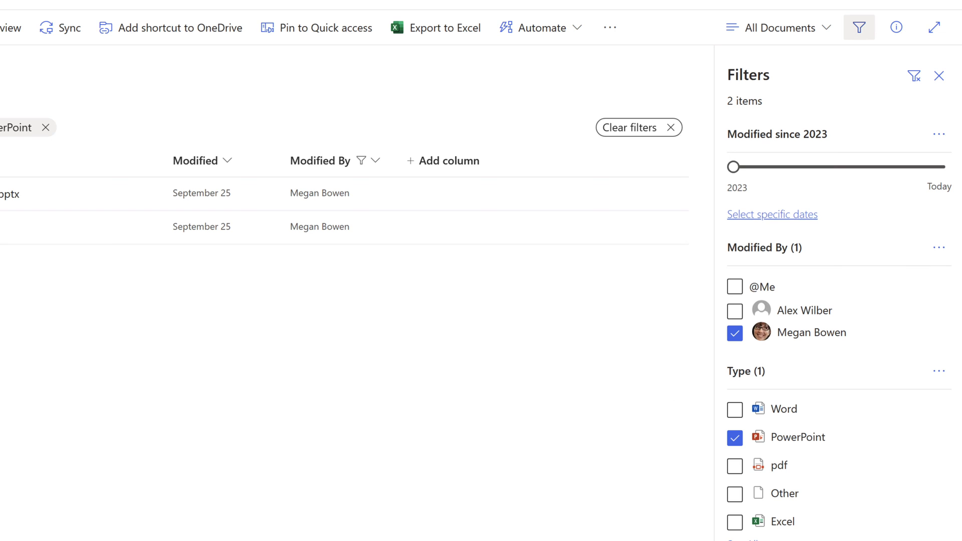
click(939, 76)
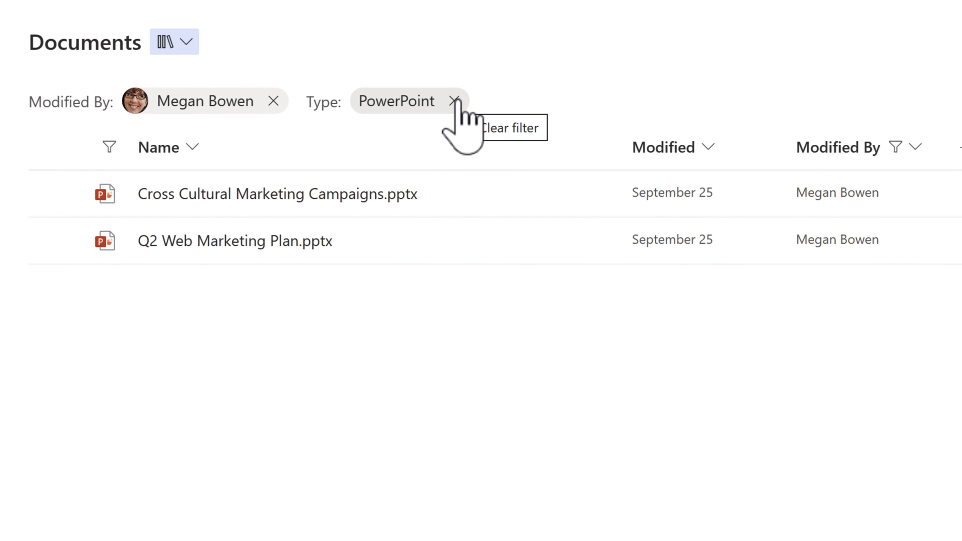
- Remove the filter chips, sort by Modified newer to older, and group by Modified By
click(454, 100)
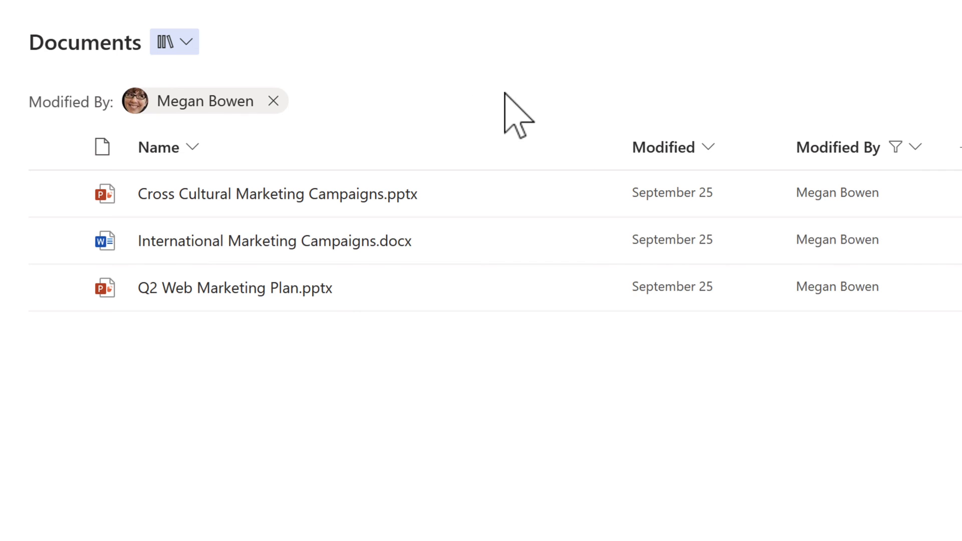
mouse_move(543, 356)
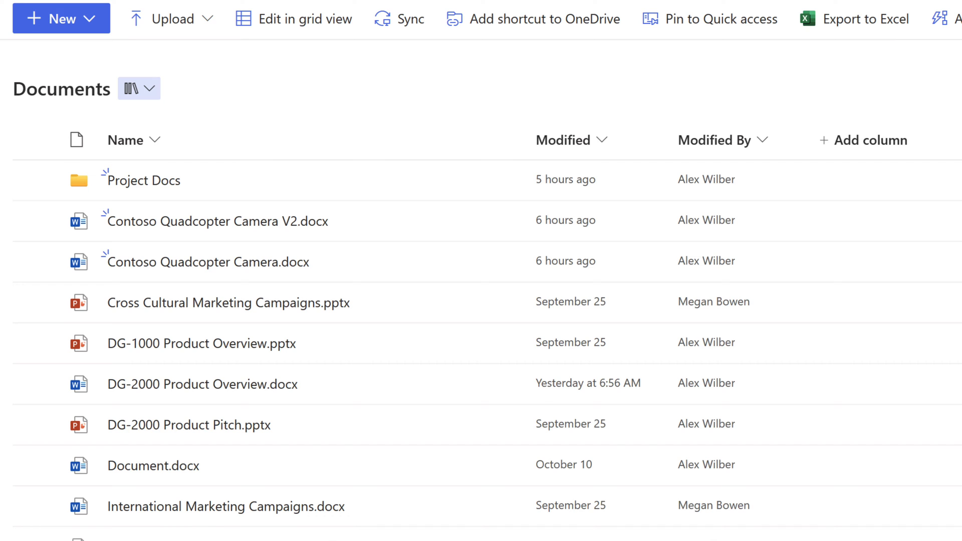
mouse_move(813, 129)
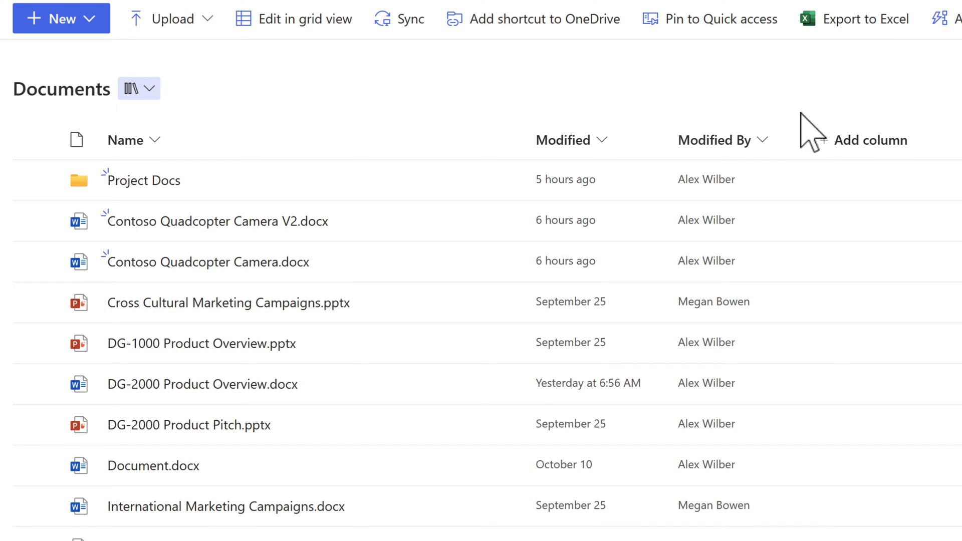
click(563, 140)
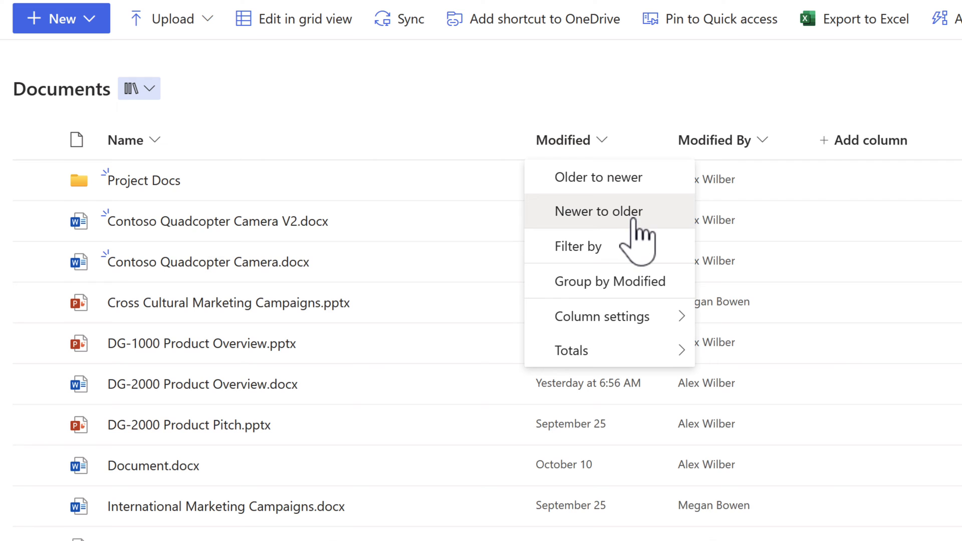
click(598, 211)
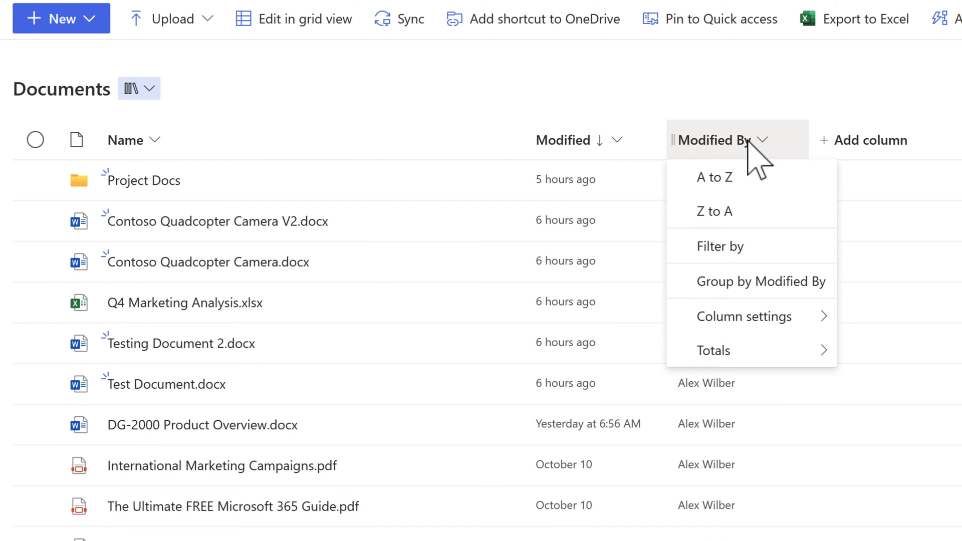
click(715, 177)
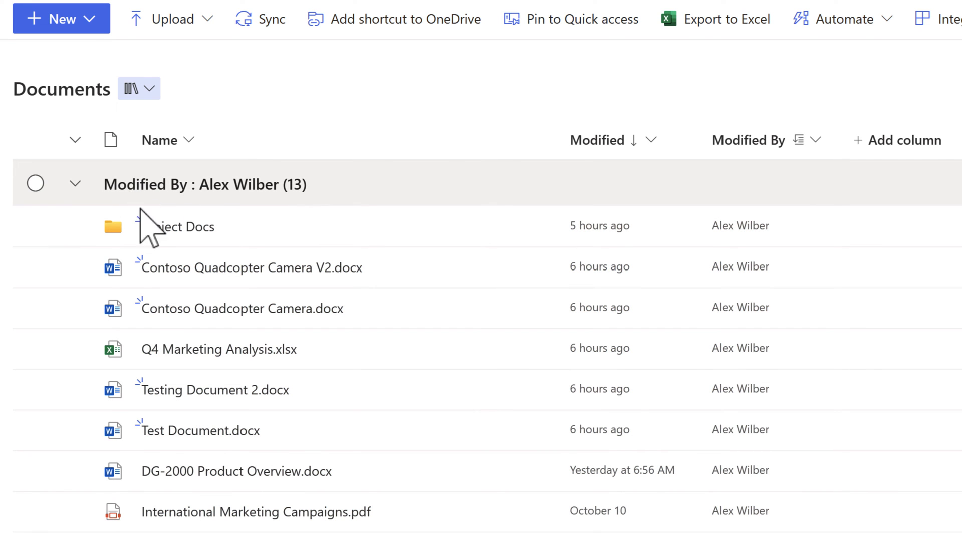
click(74, 184)
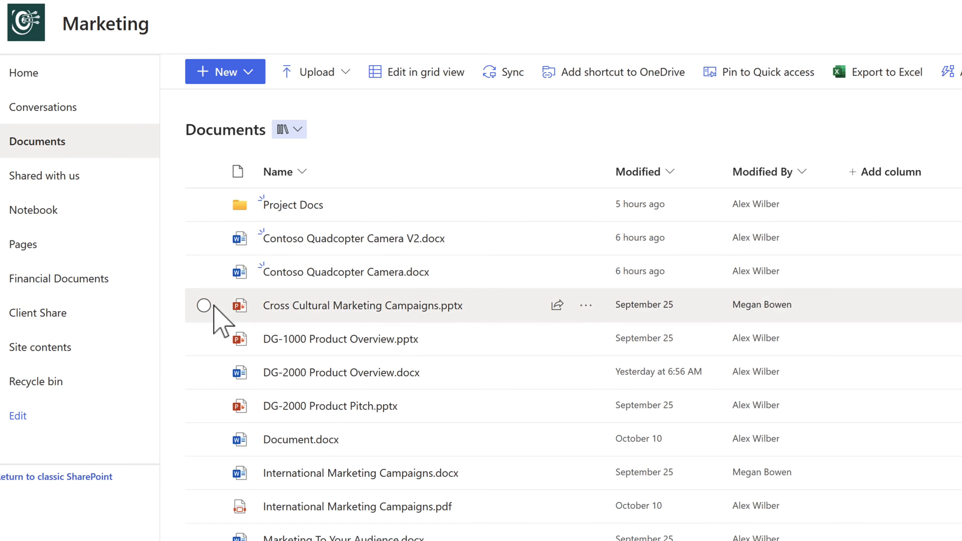
- Pin Cross Cultural Marketing Campaigns and the Project Docs folder to the top of Documents
click(204, 305)
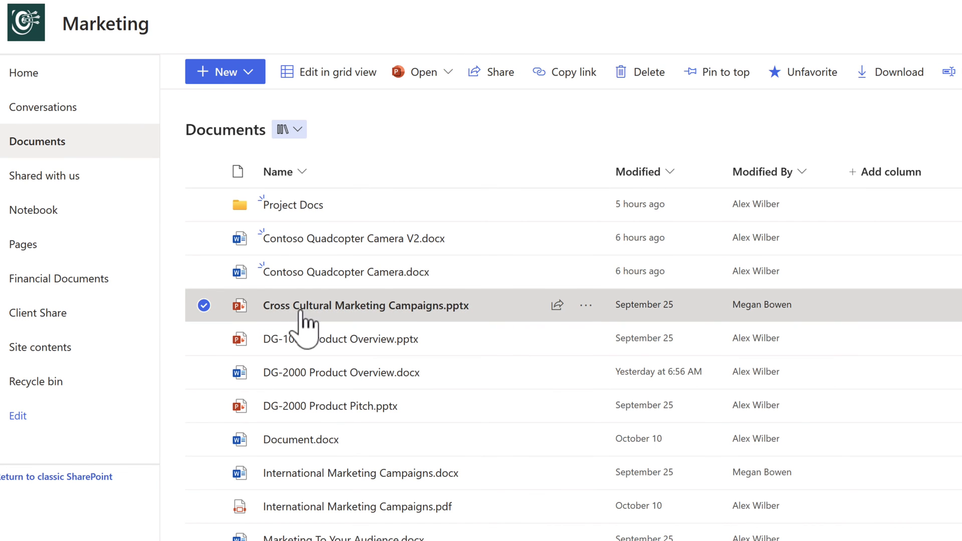
click(585, 305)
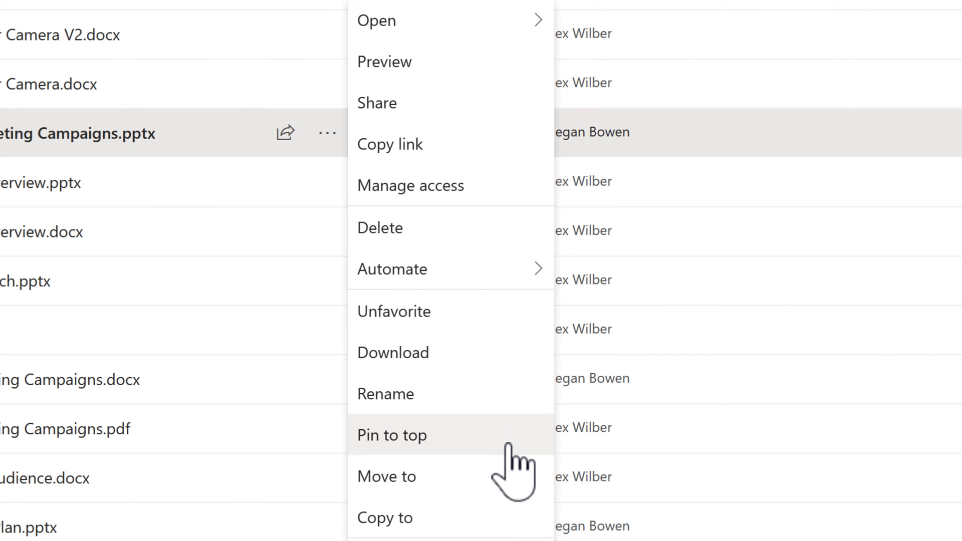
click(391, 435)
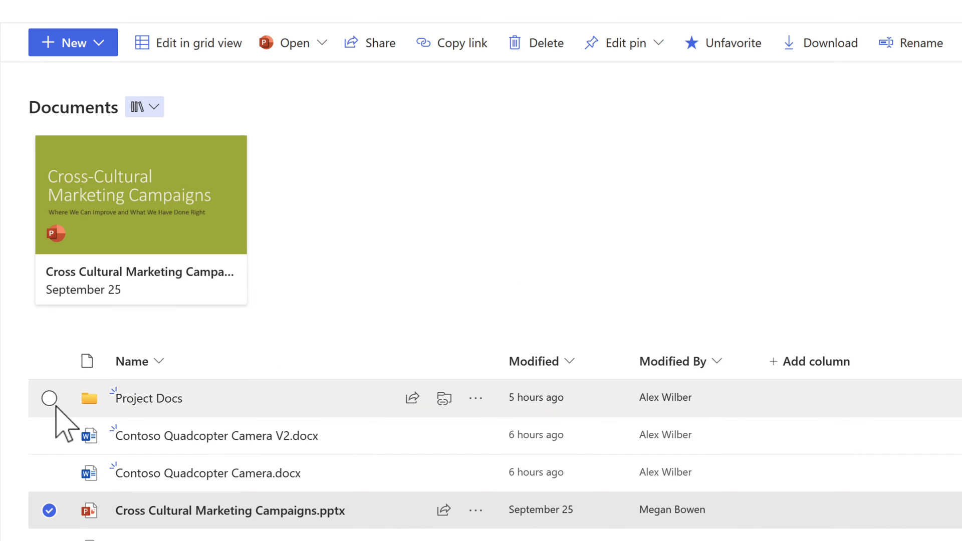
click(49, 397)
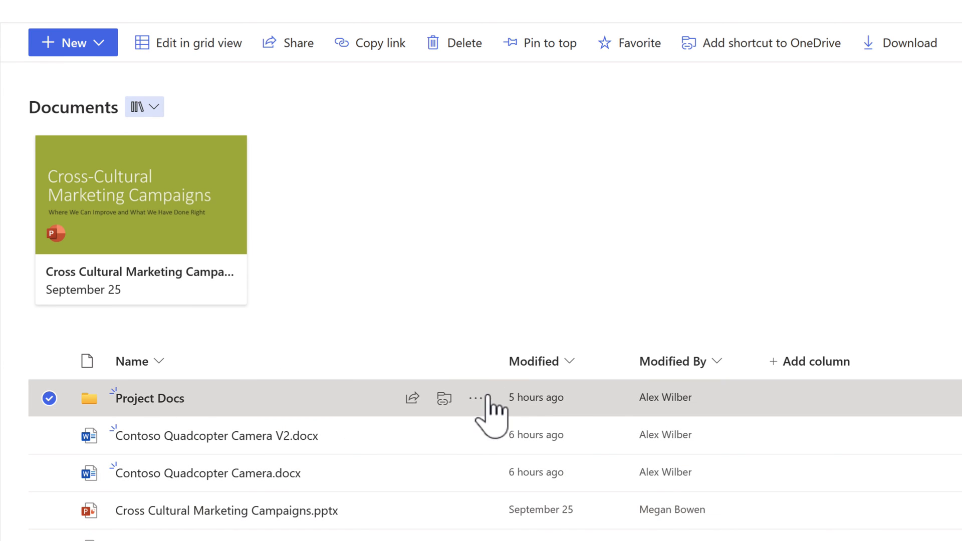
click(476, 398)
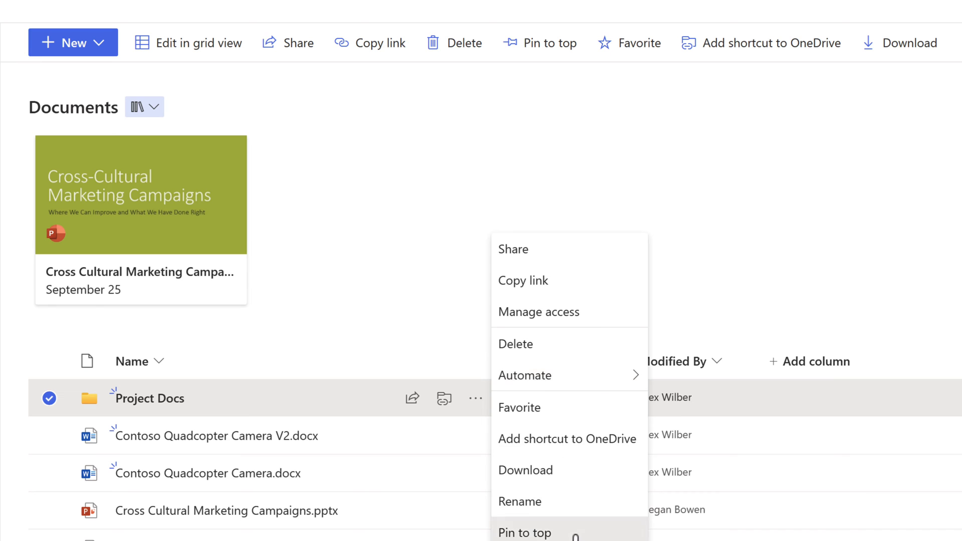
click(524, 531)
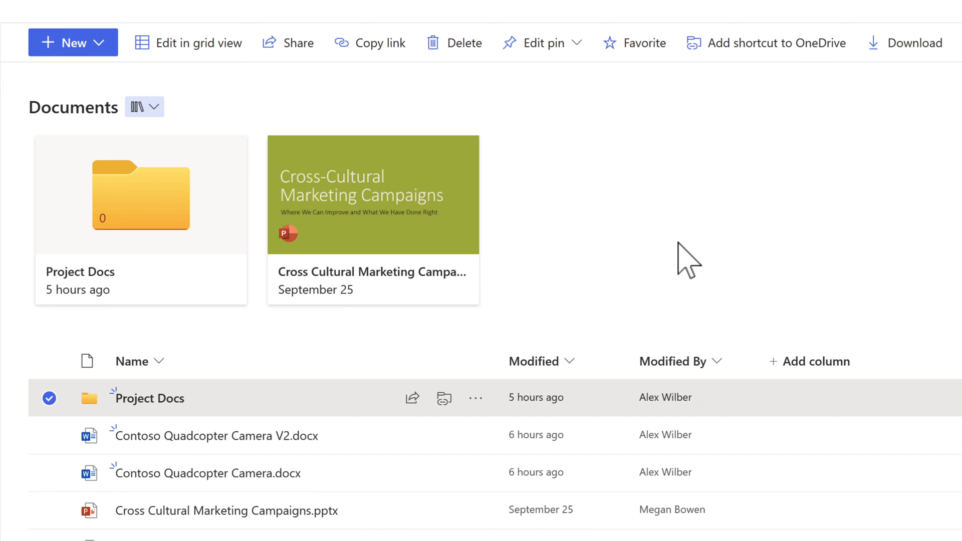
mouse_move(566, 257)
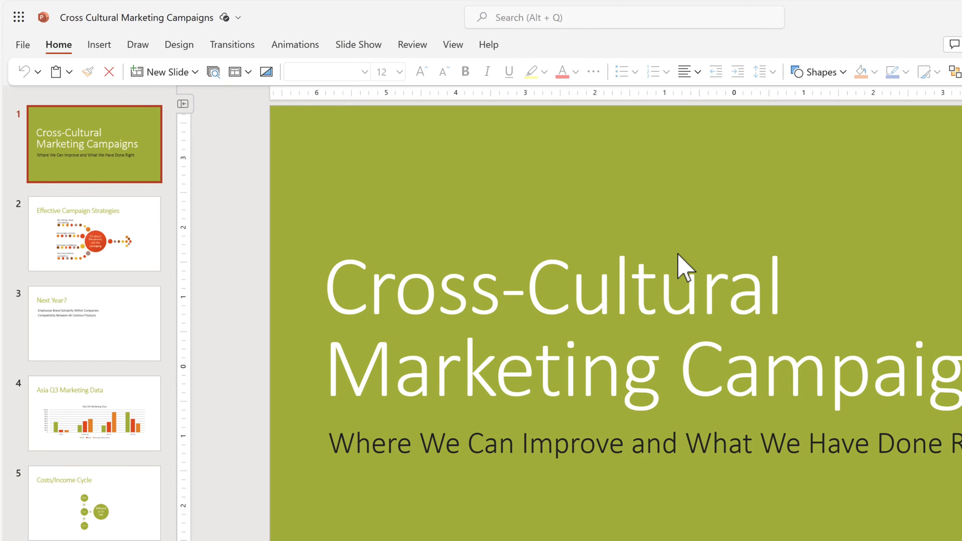
mouse_move(624, 248)
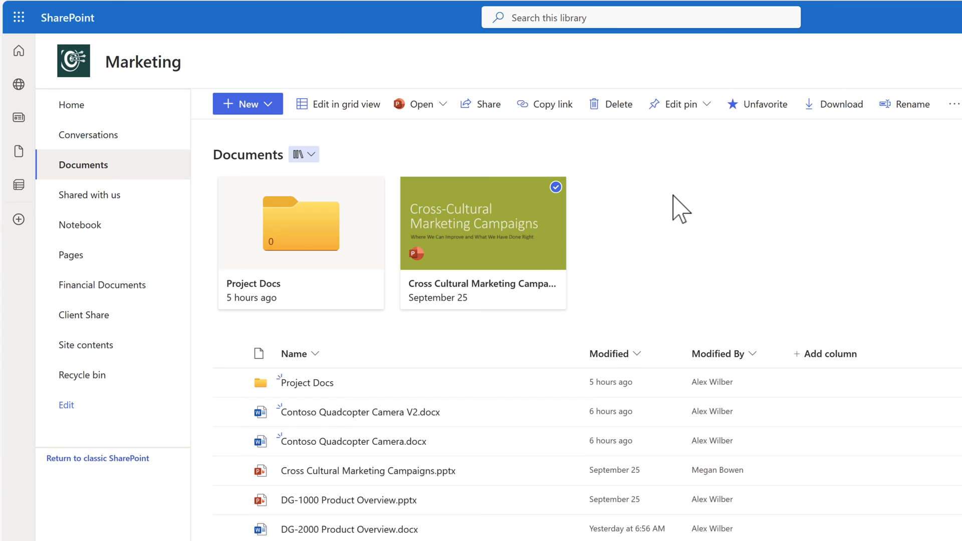
mouse_move(683, 257)
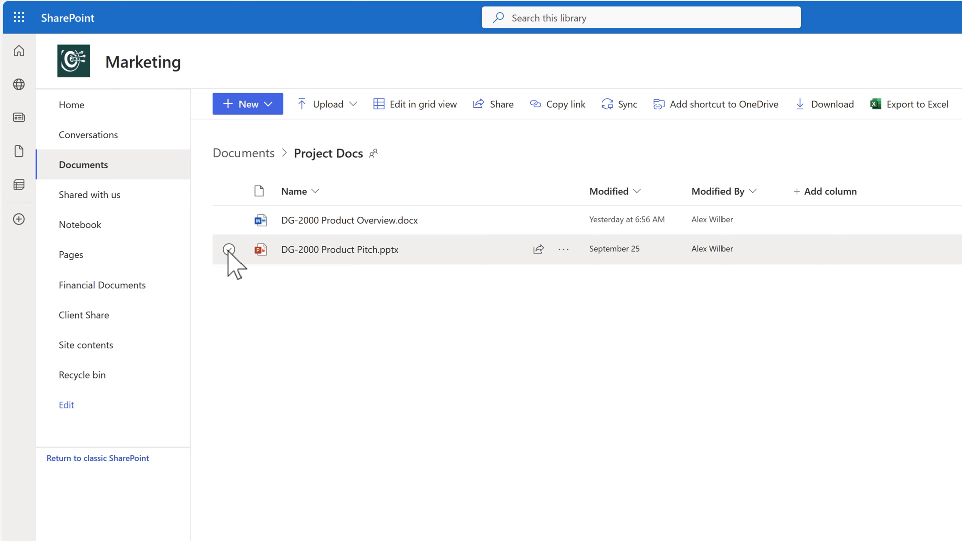
- Pin DG-2000 Product Pitch.pptx to the top of the Project Docs folder, then clear the selection
click(229, 250)
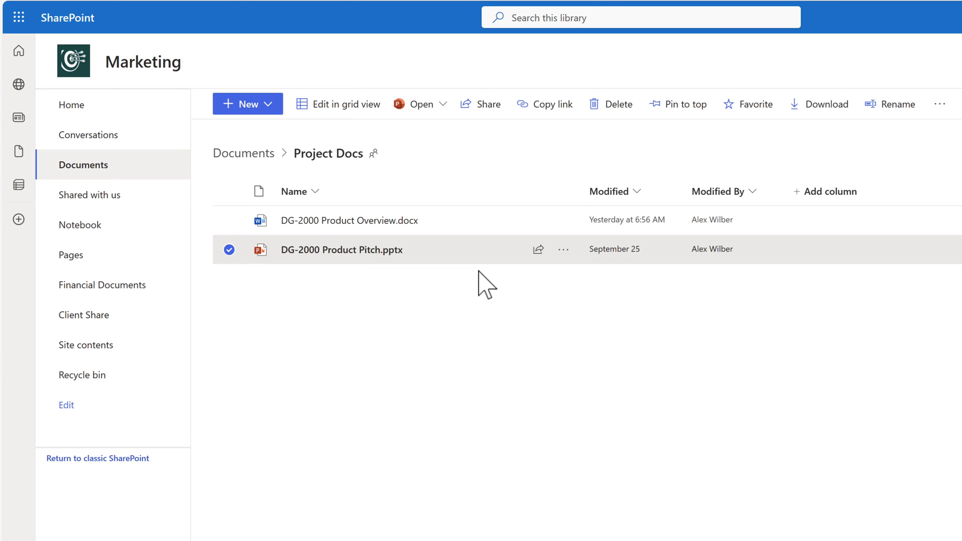
mouse_move(554, 305)
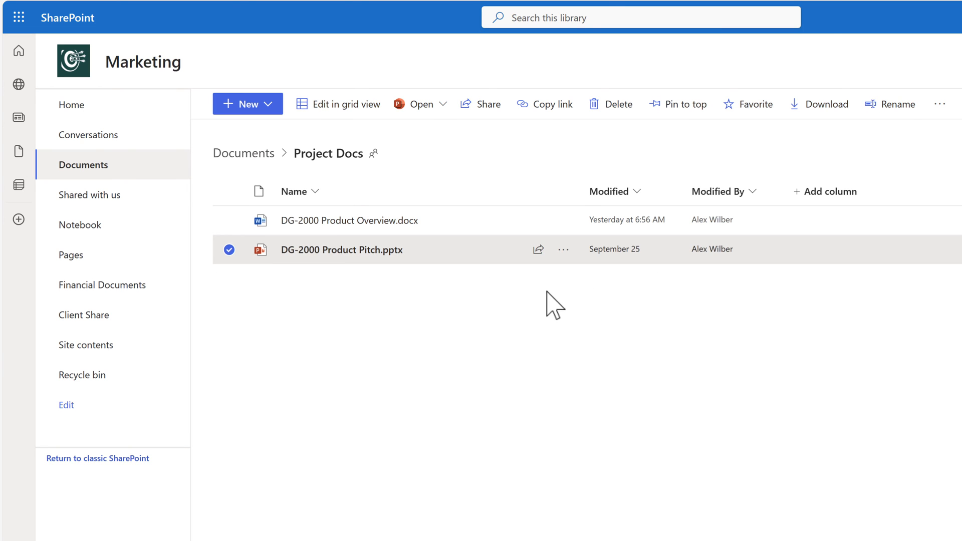
click(562, 249)
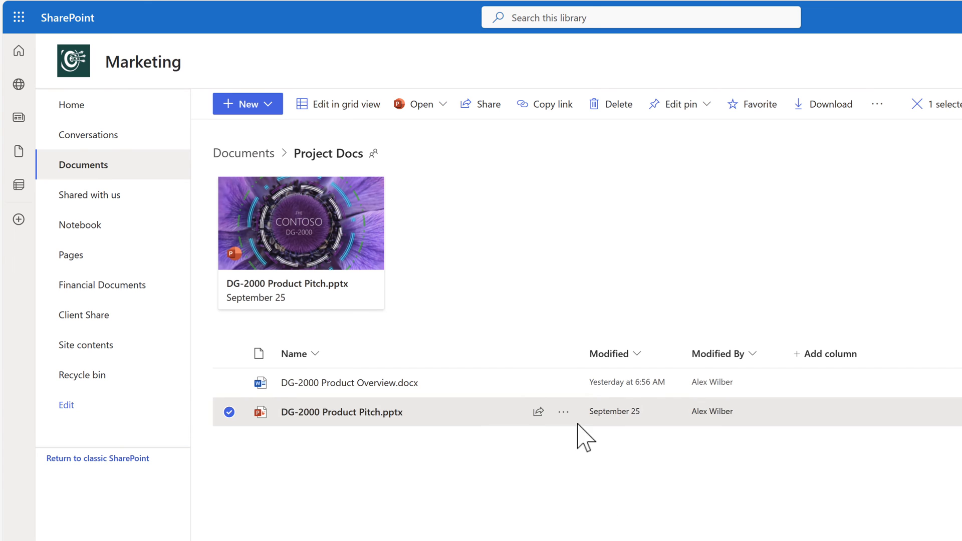
click(229, 412)
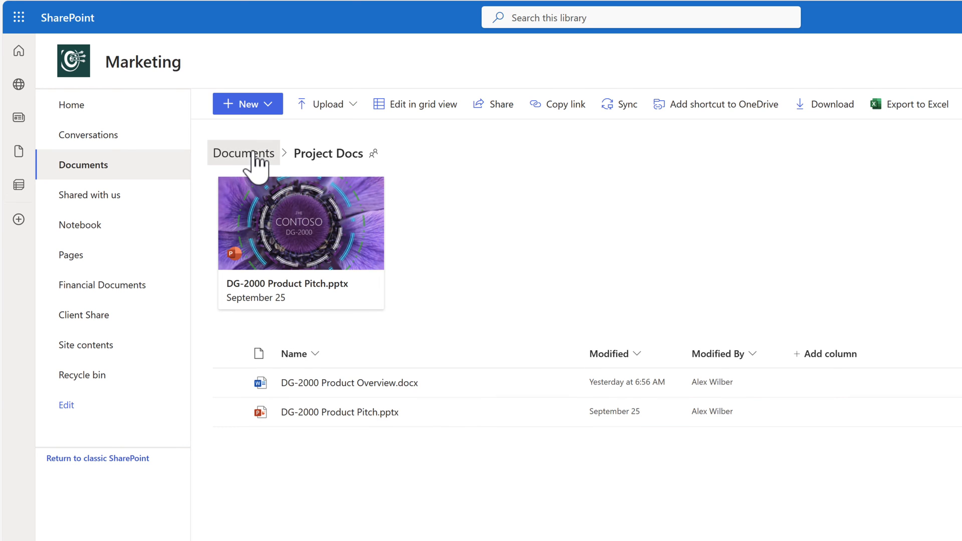
click(243, 153)
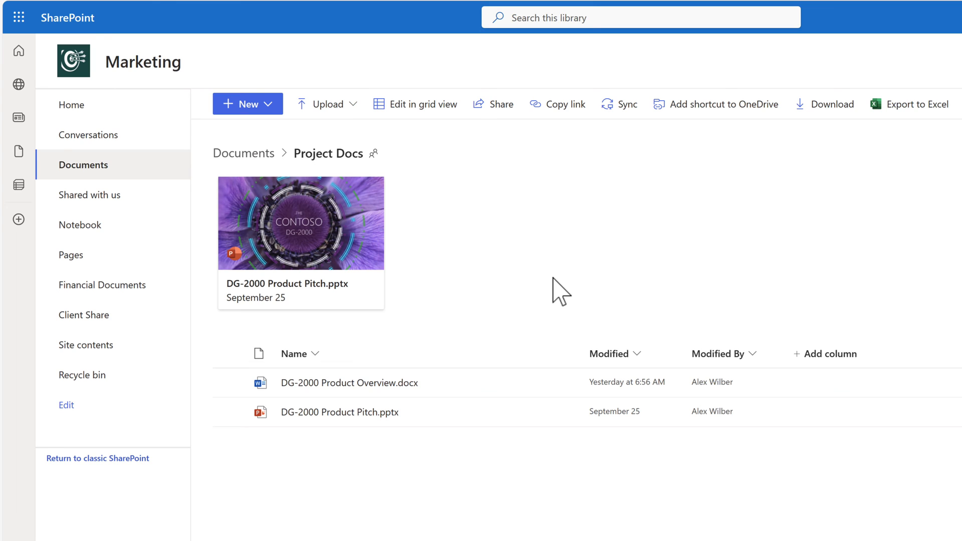
mouse_move(549, 282)
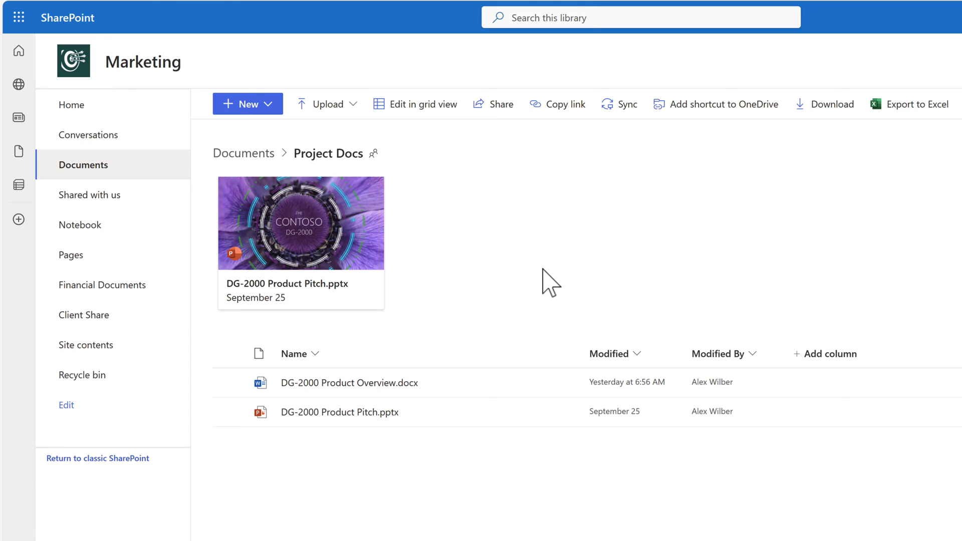
mouse_move(598, 301)
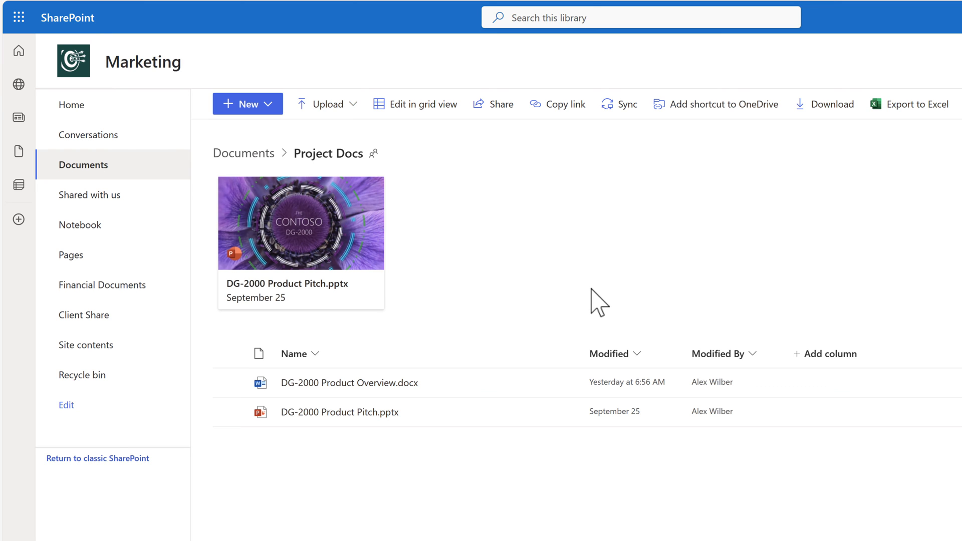
- Go back to the Documents library root through the breadcrumb
click(243, 153)
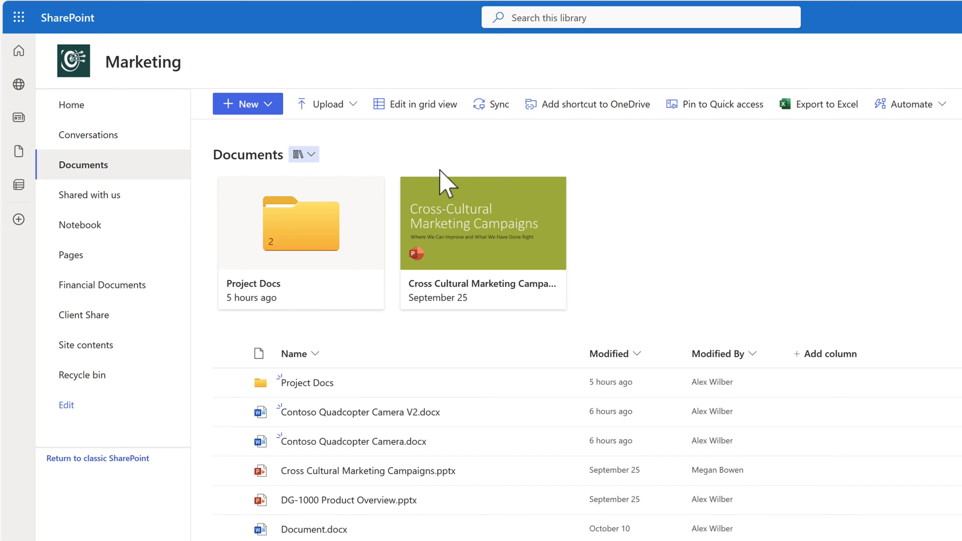
mouse_move(764, 279)
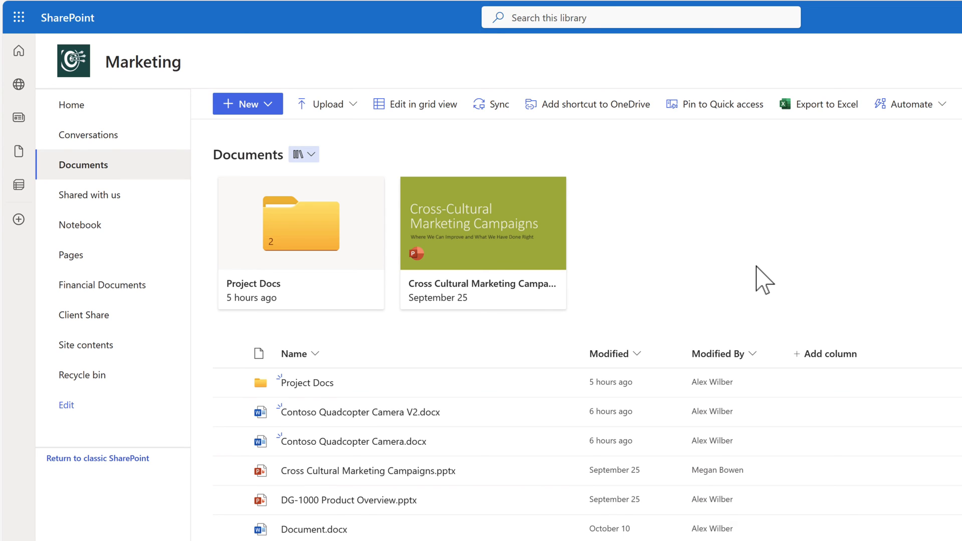
mouse_move(656, 316)
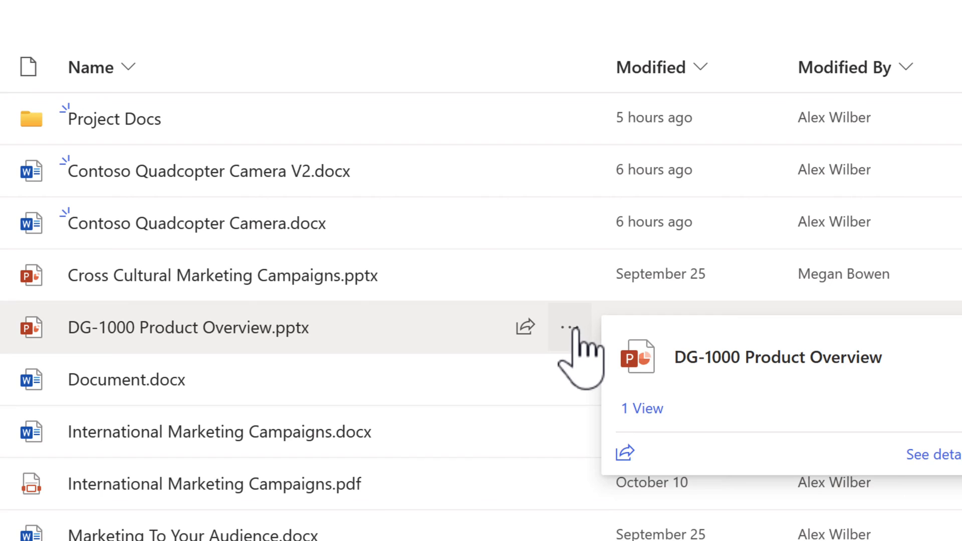
mouse_move(566, 326)
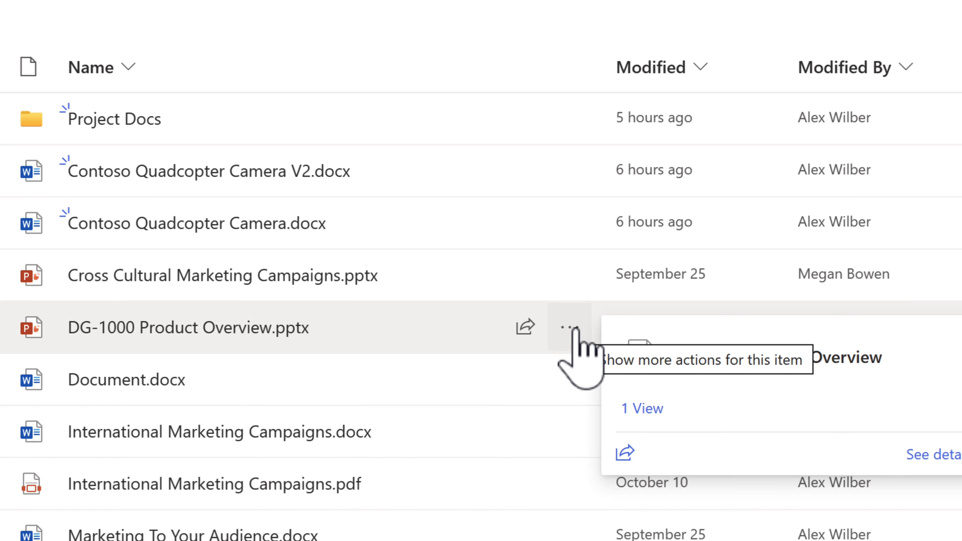
- Mark DG-1000 Product Overview.pptx as a Favorite from its actions menu
click(570, 327)
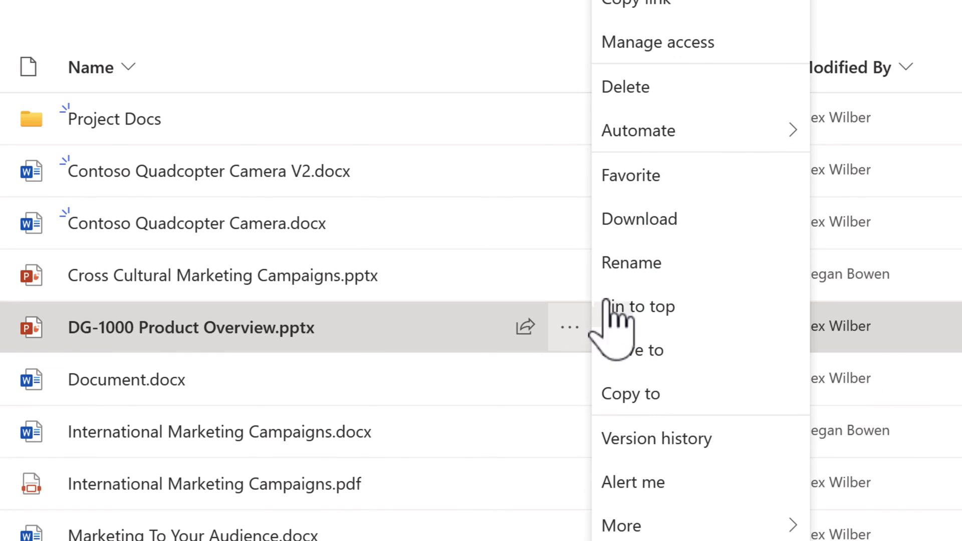
mouse_move(718, 203)
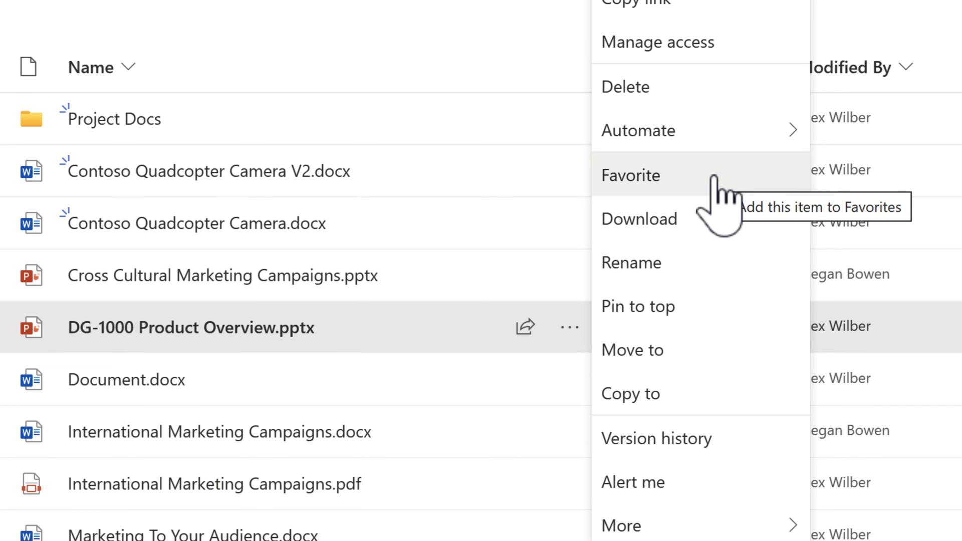
click(631, 175)
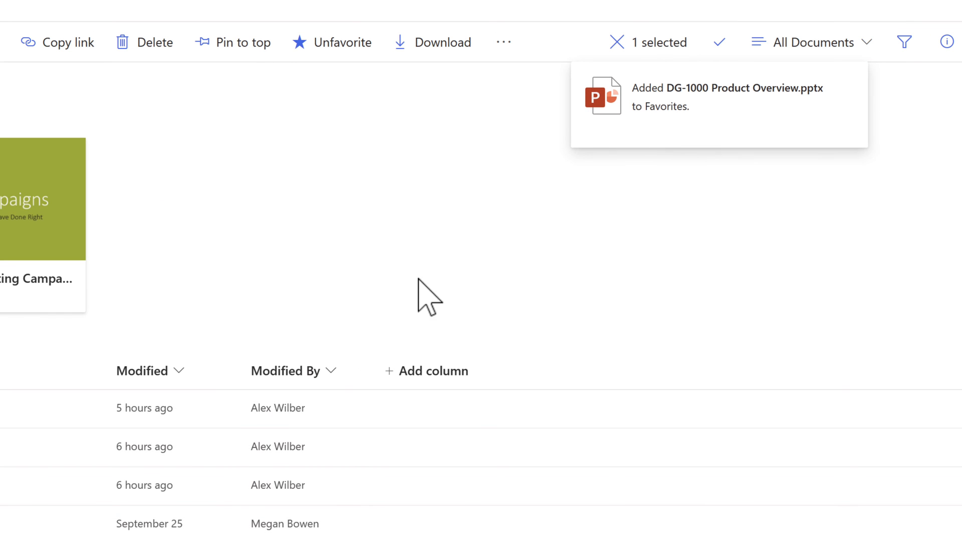
mouse_move(448, 279)
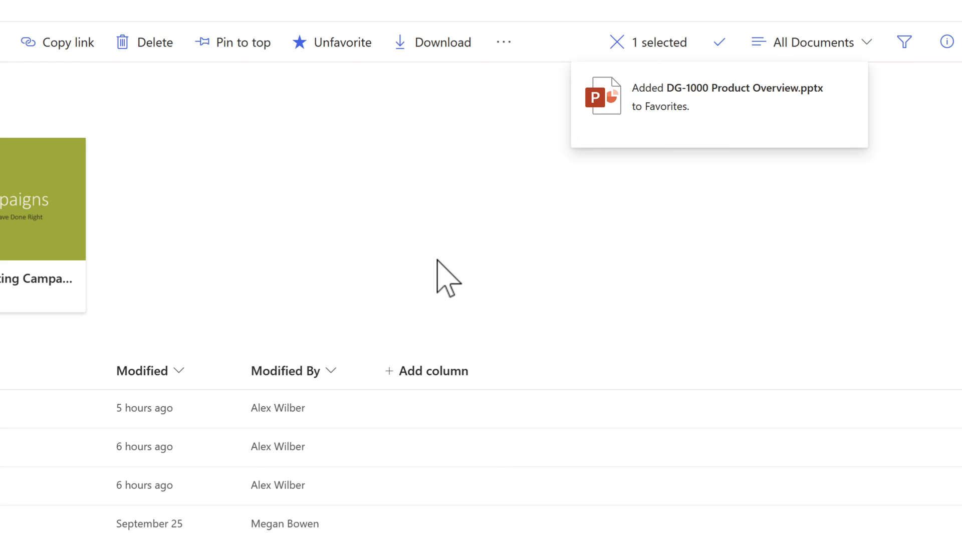
mouse_move(410, 301)
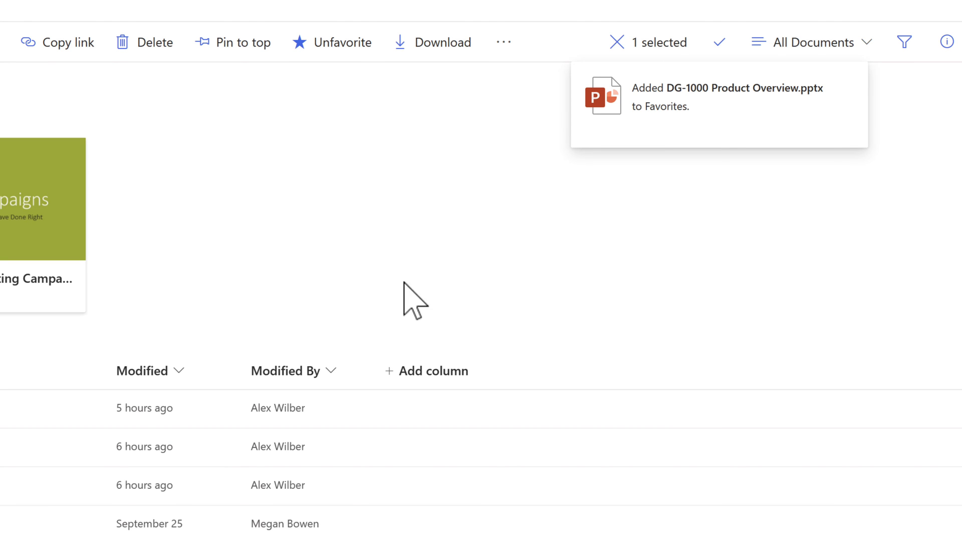
mouse_move(419, 273)
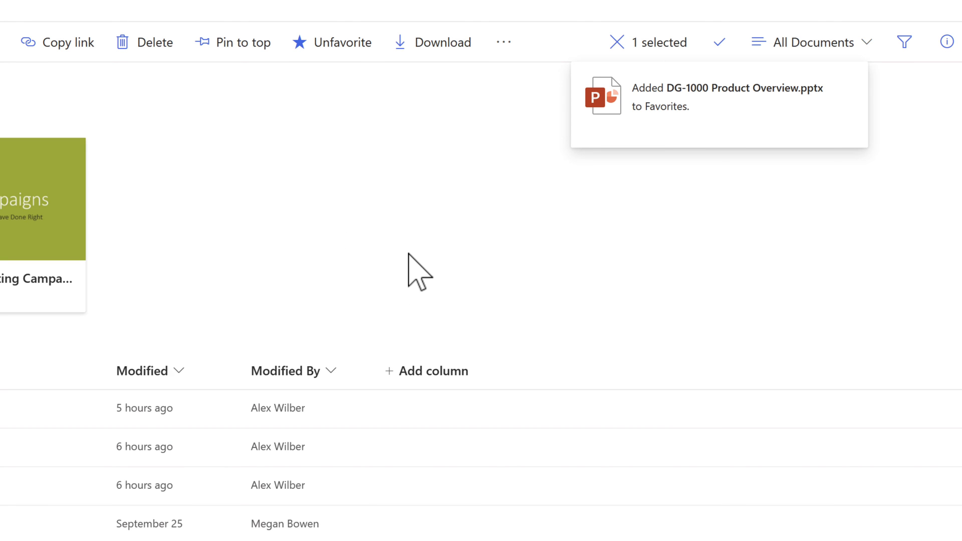
mouse_move(375, 252)
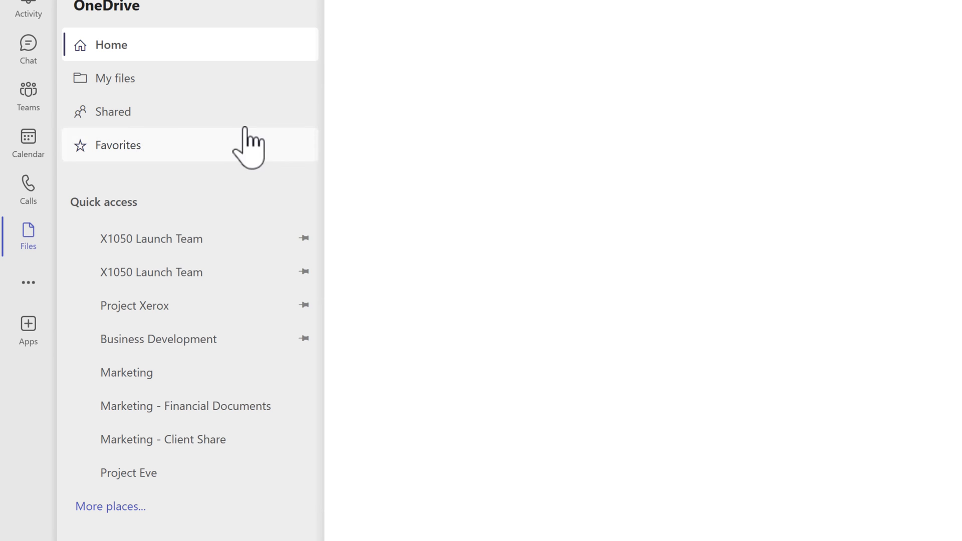
- Show the Teams Files Favorites list, with DG-1000 Product Overview at the top
click(119, 144)
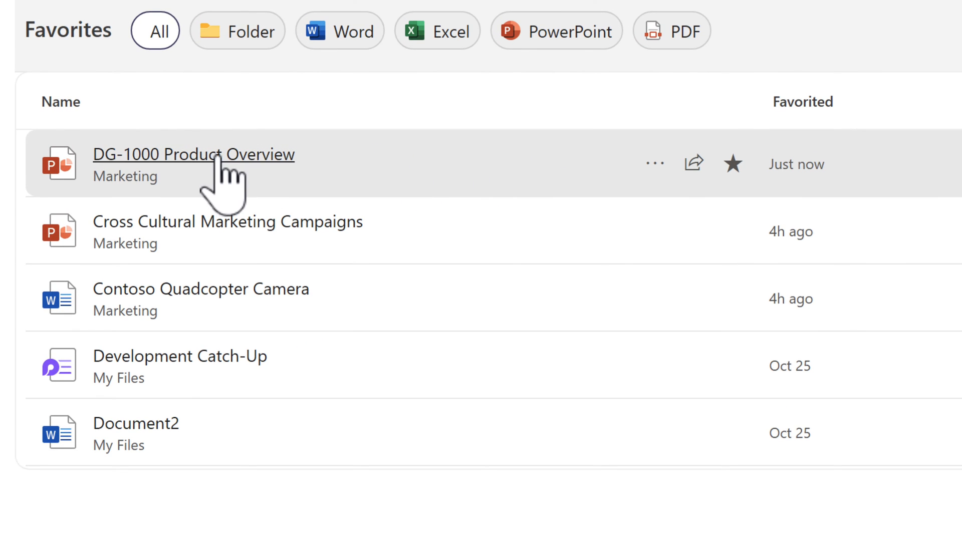
mouse_move(194, 154)
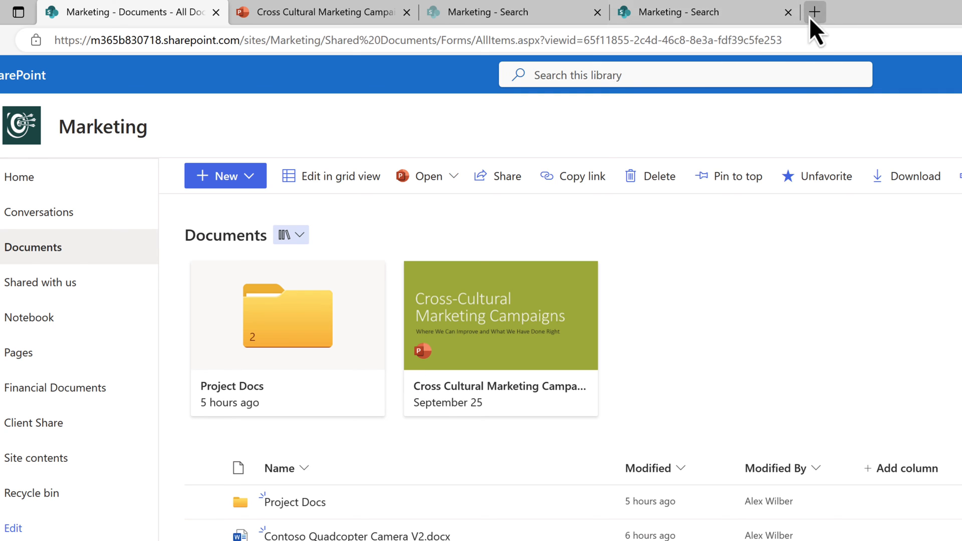
- Open the Microsoft 365 home page in a new tab and filter Quick access to Favorites
click(815, 11)
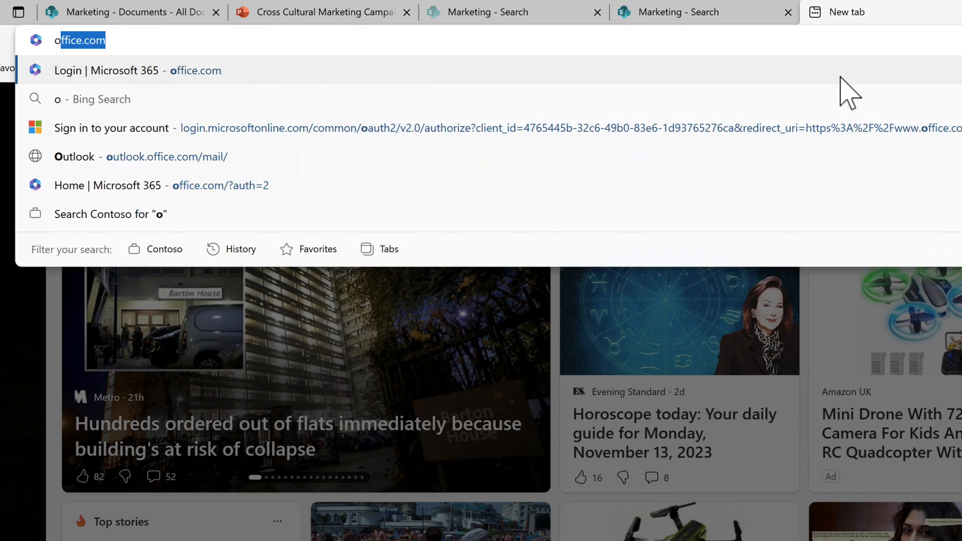
click(161, 185)
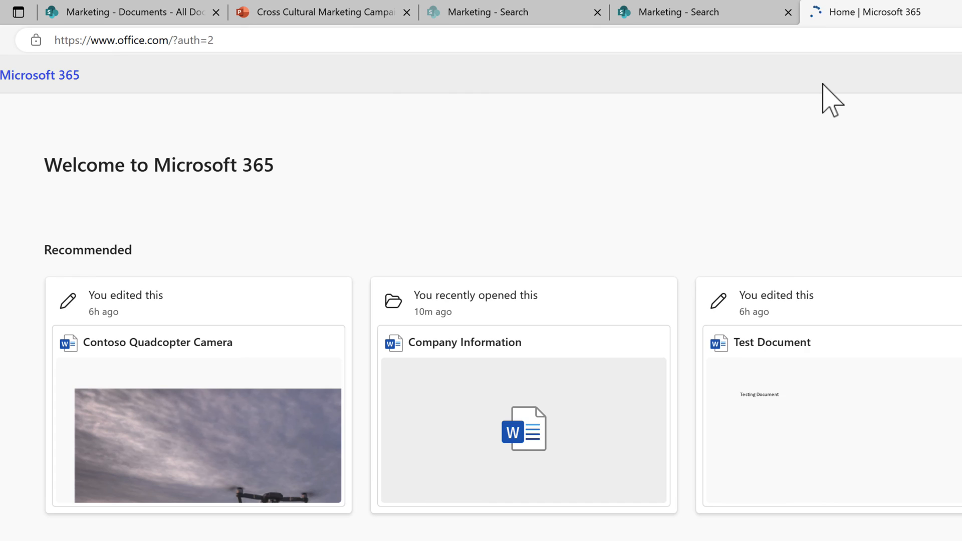
scroll(down, 3)
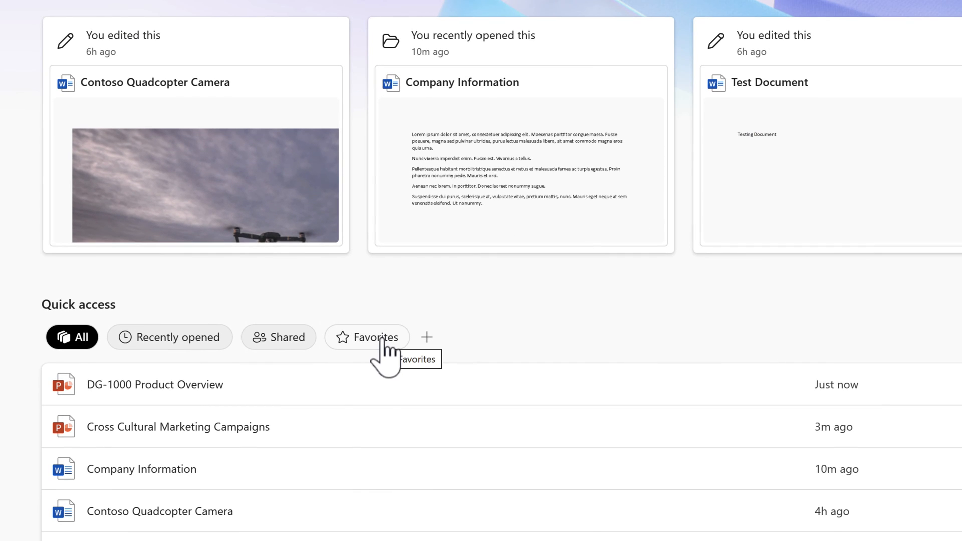
click(367, 337)
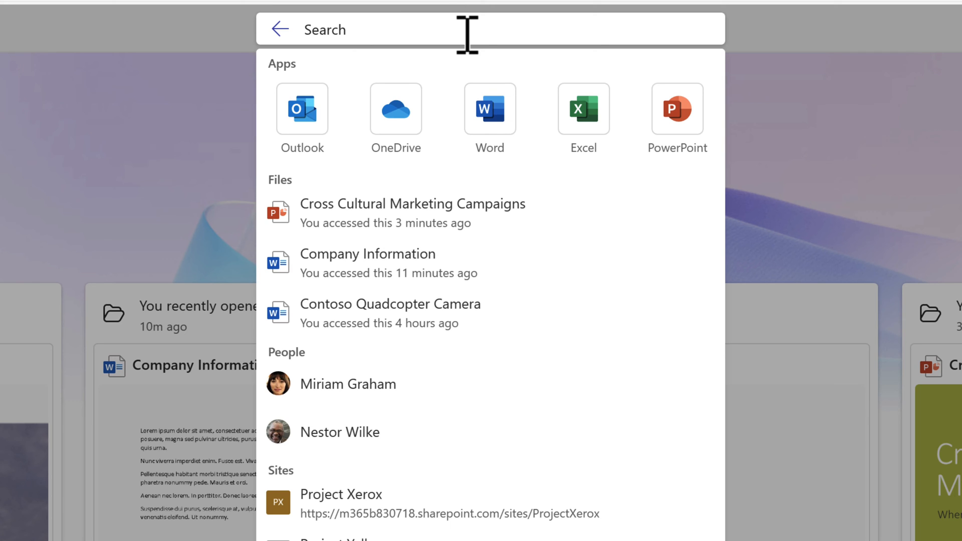
- Search Microsoft 365 for 'Company Information', then limit the results to Messages
text(Compa)
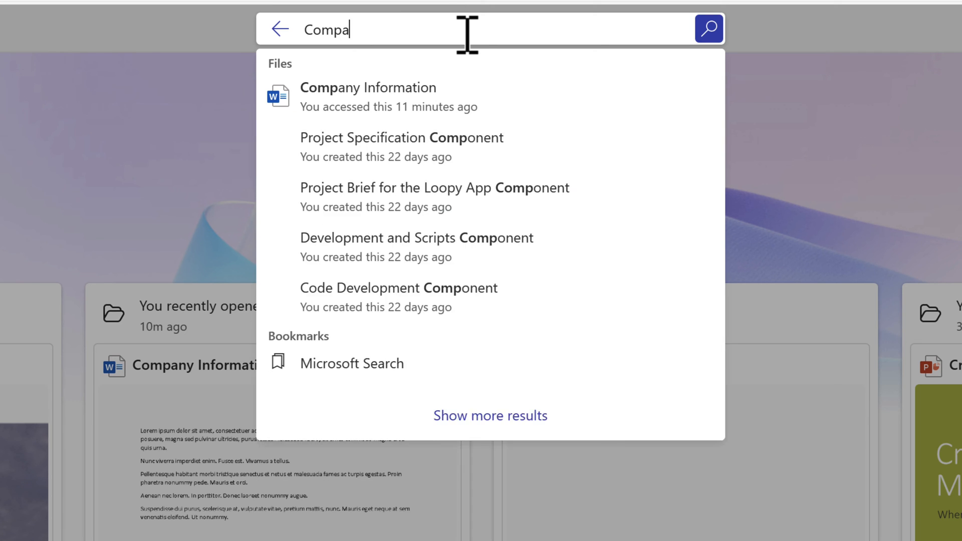
text(ny)
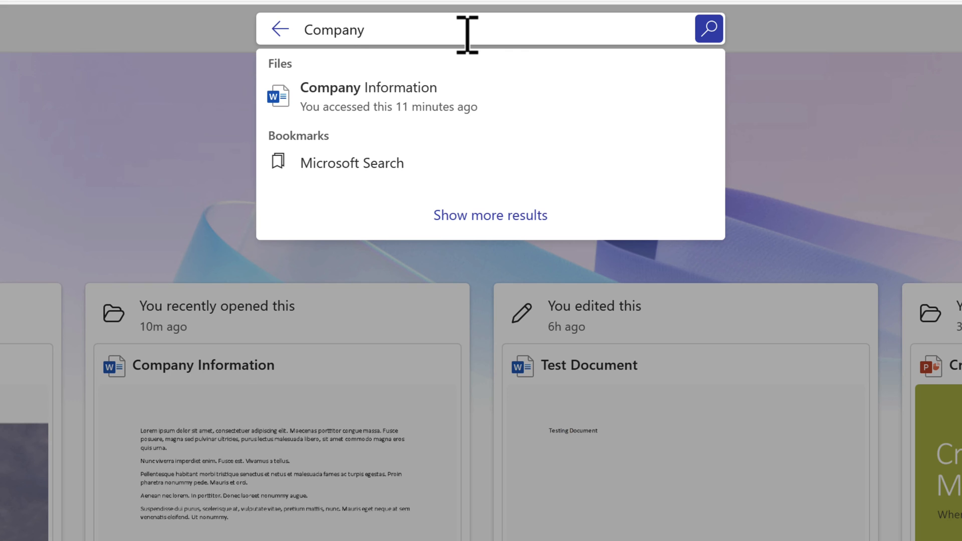
text(Infr)
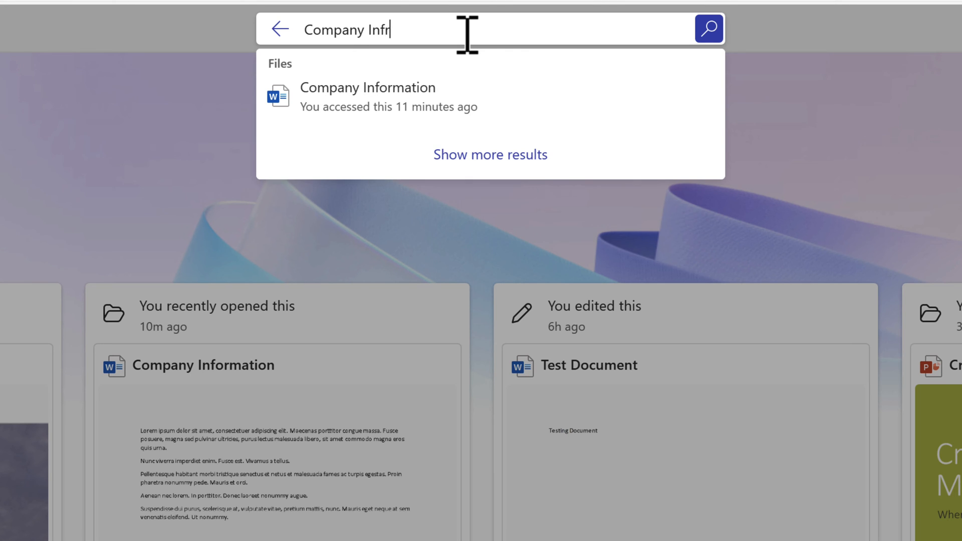
click(368, 96)
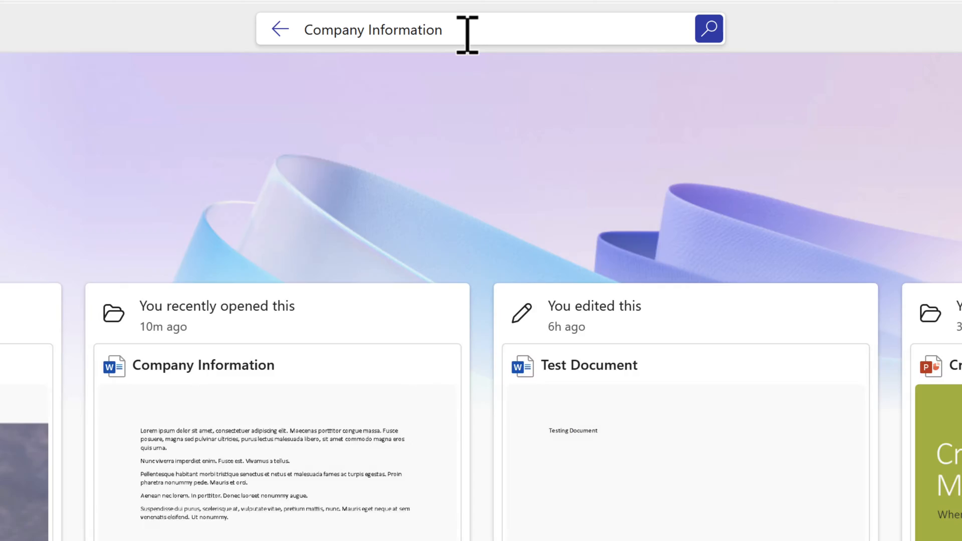
click(708, 29)
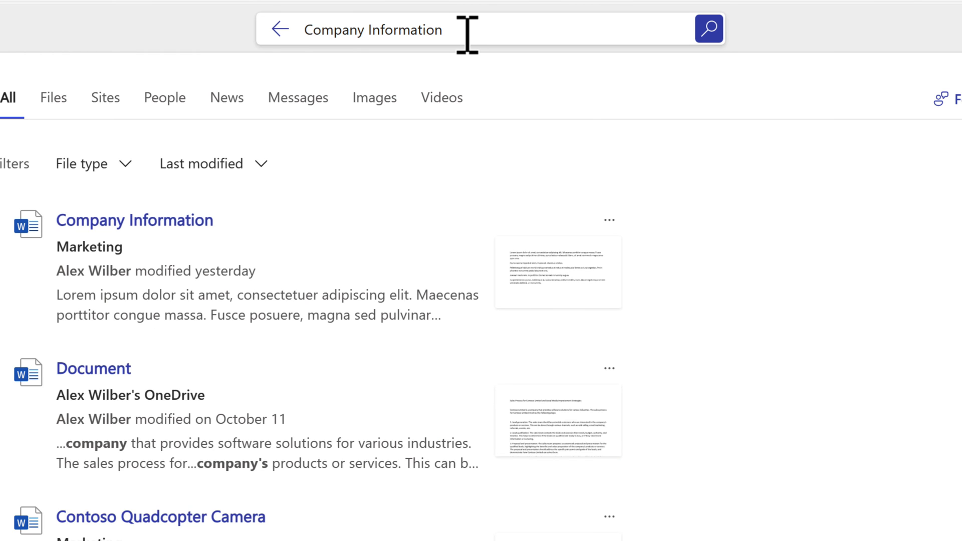
mouse_move(437, 197)
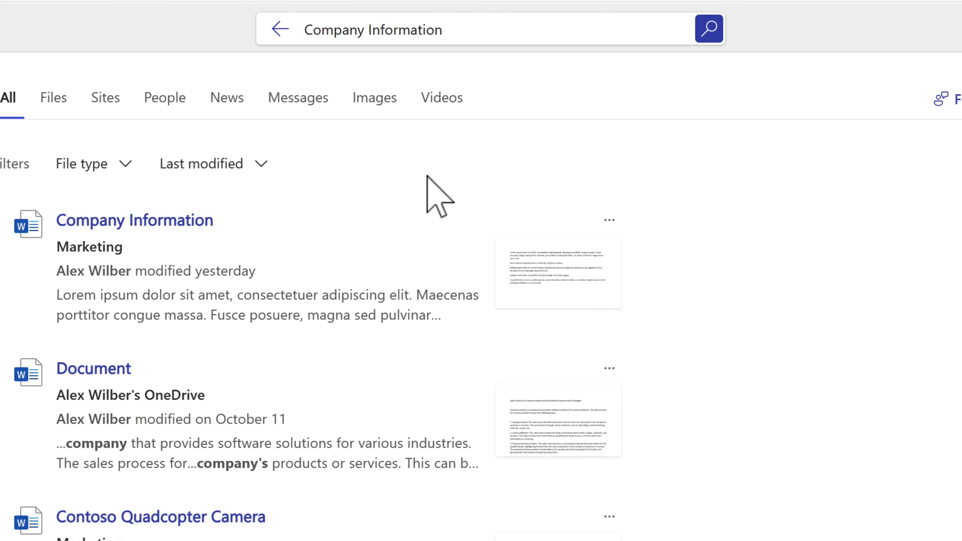
mouse_move(298, 98)
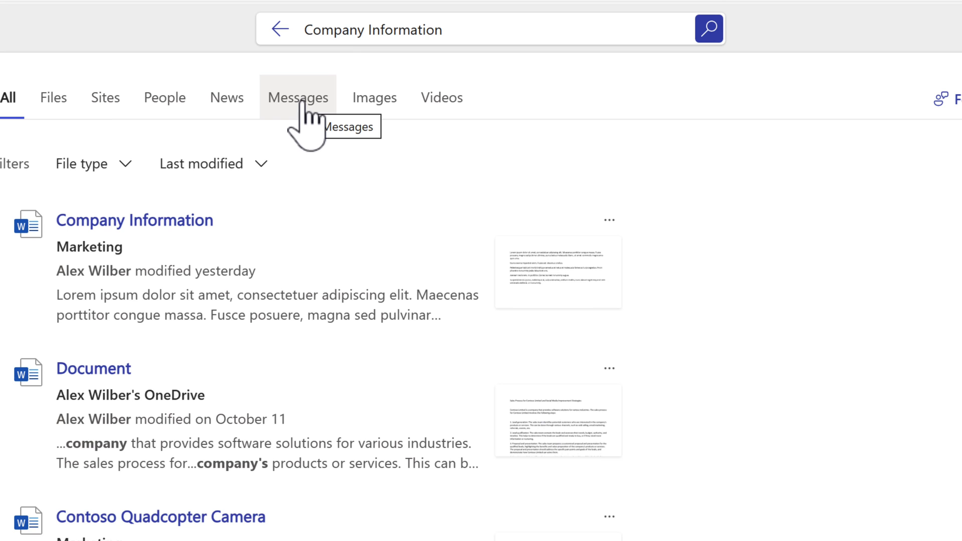
click(298, 98)
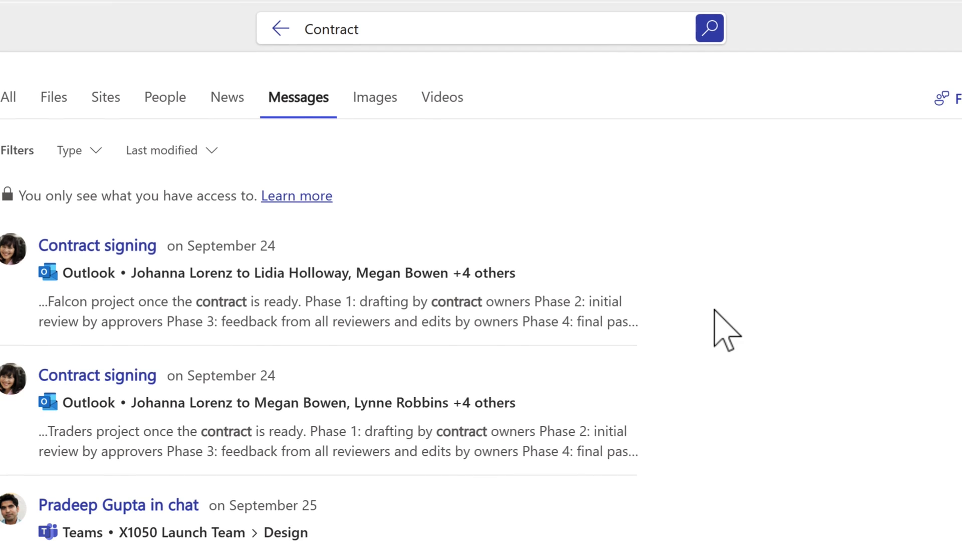
- Scroll through the Contract message results and select one of them
scroll(down, 3)
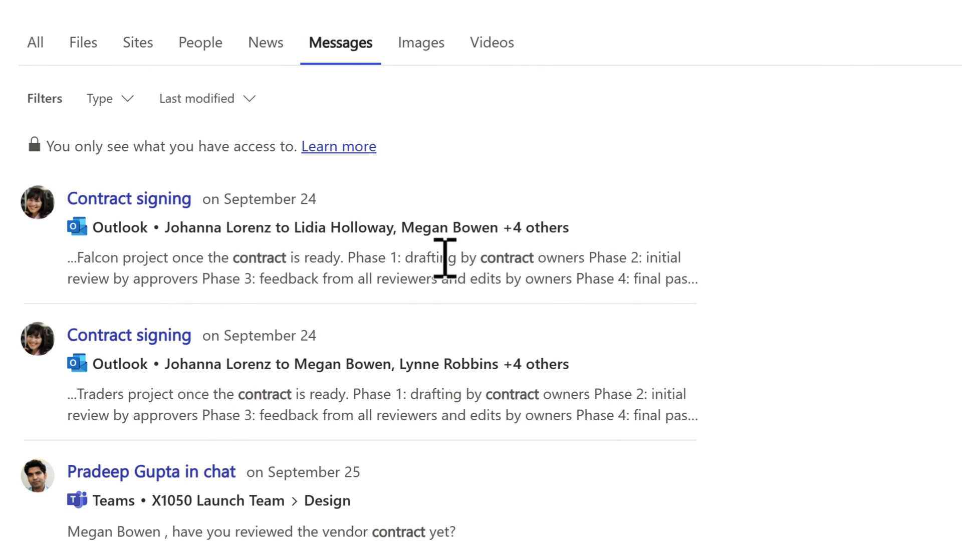
click(129, 199)
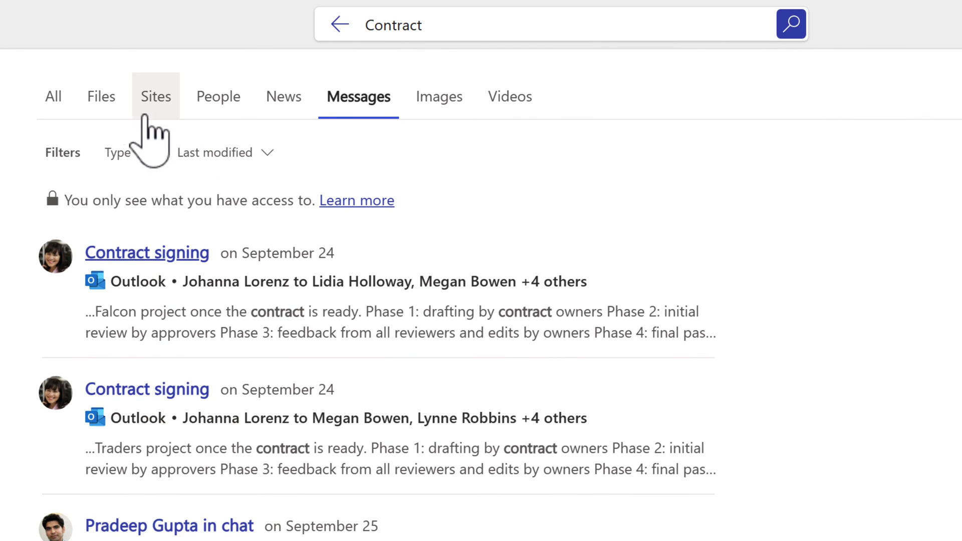
mouse_move(101, 96)
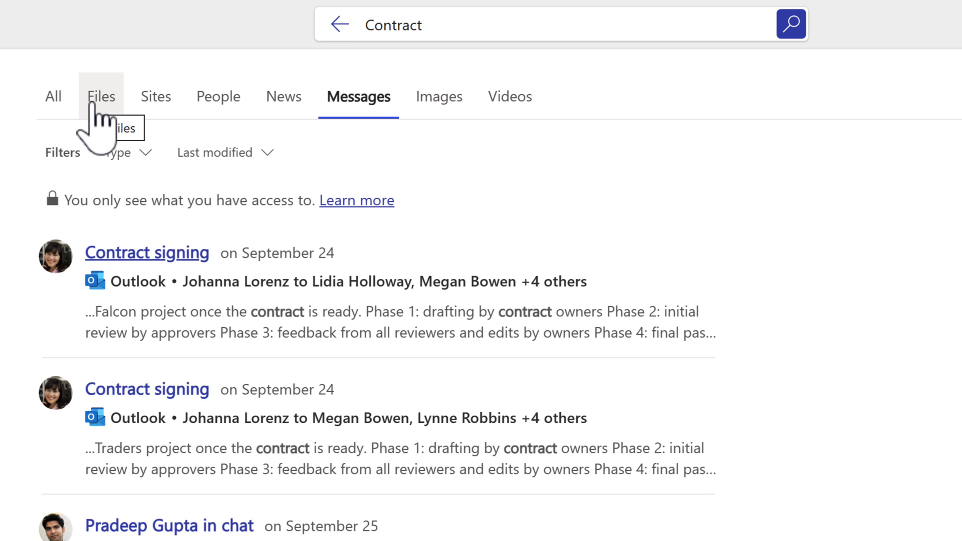
mouse_move(101, 129)
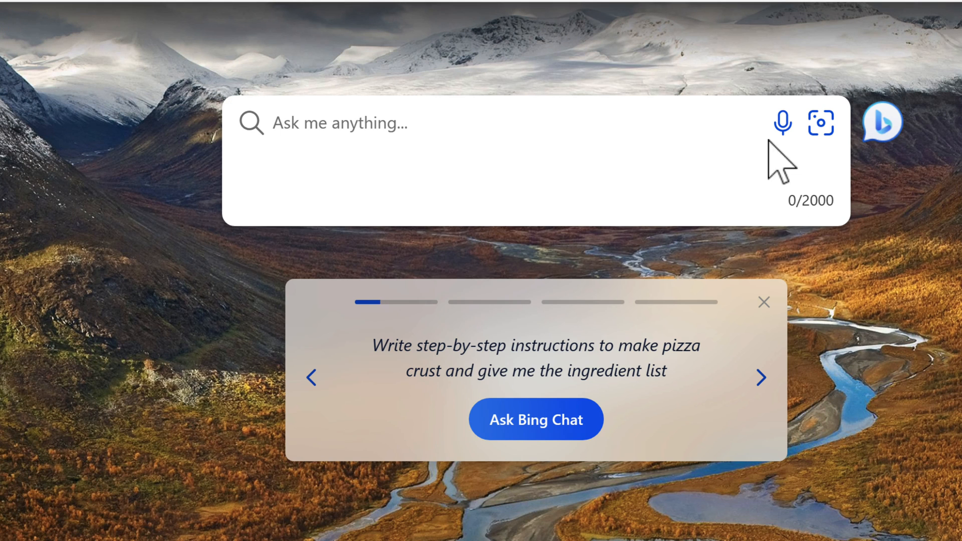
mouse_move(503, 126)
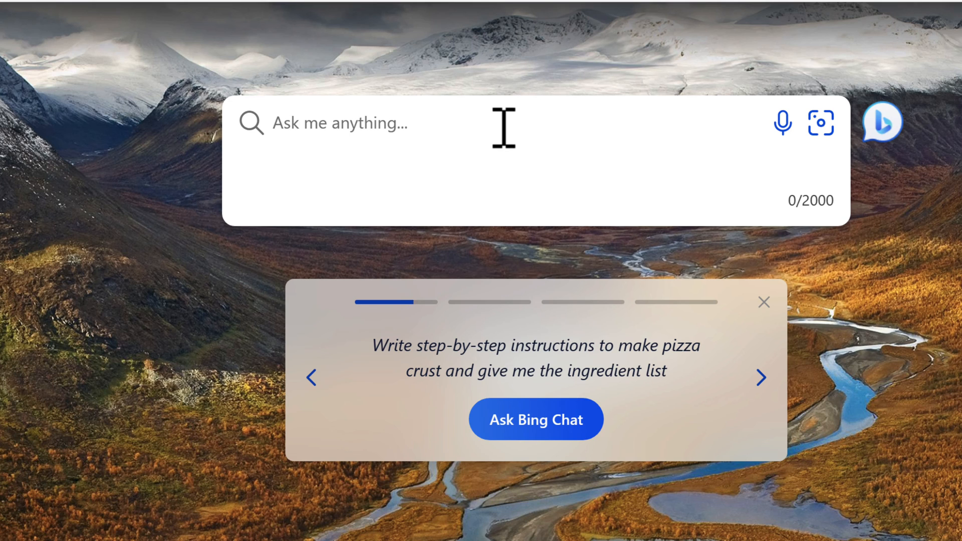
- Search Bing for 'Contract' and switch to the WORK results
click(761, 378)
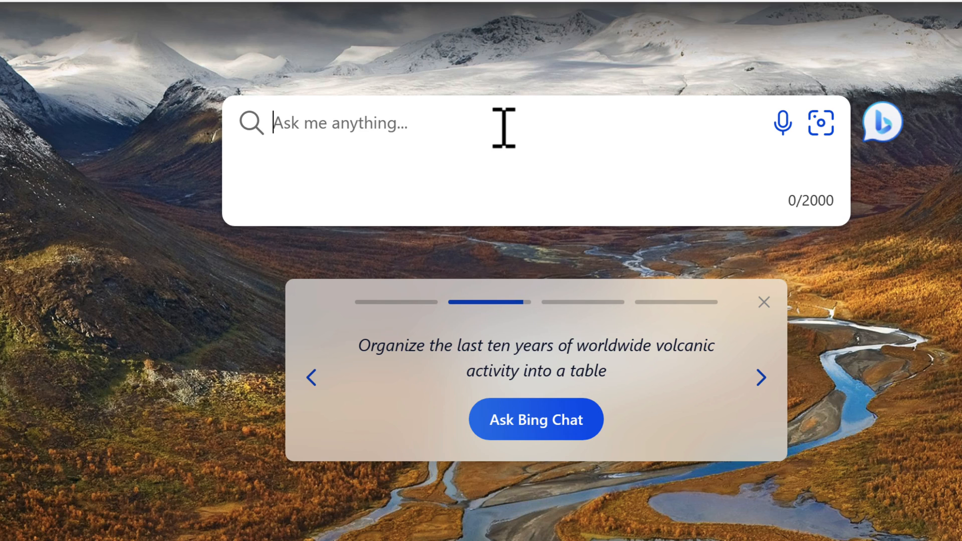
click(761, 378)
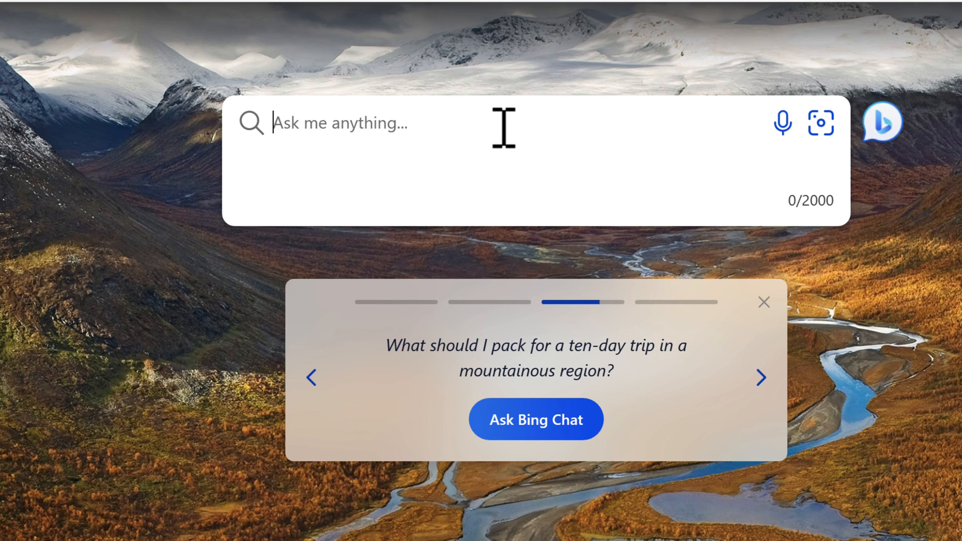
click(761, 378)
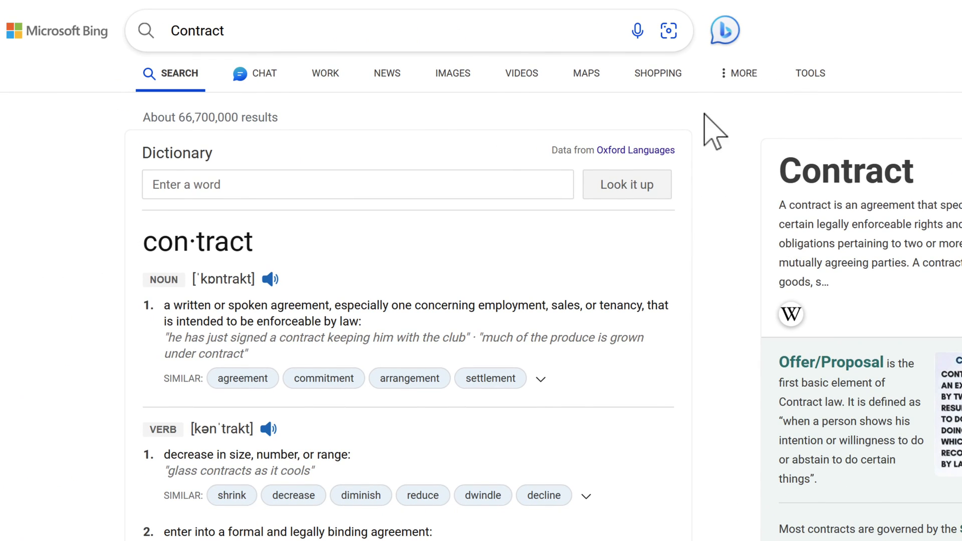
mouse_move(326, 73)
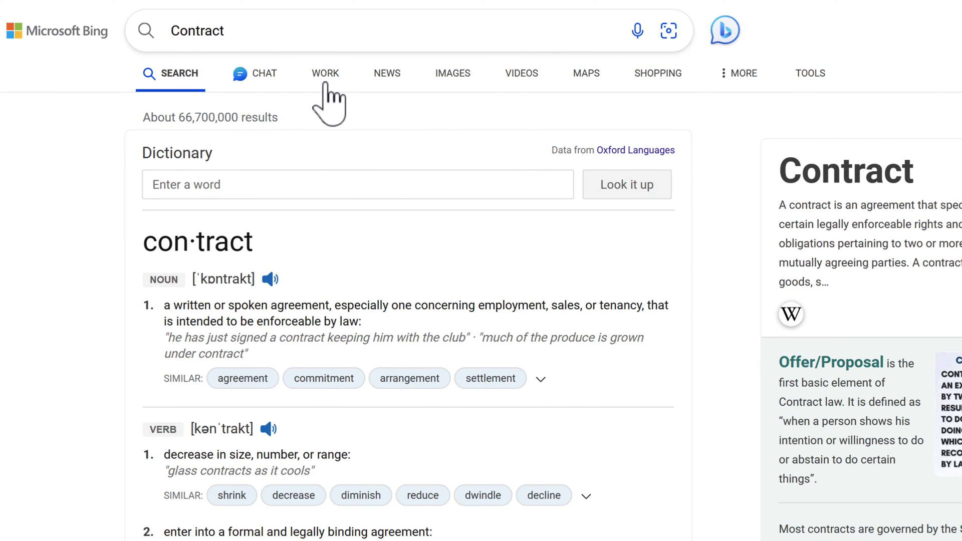
click(325, 73)
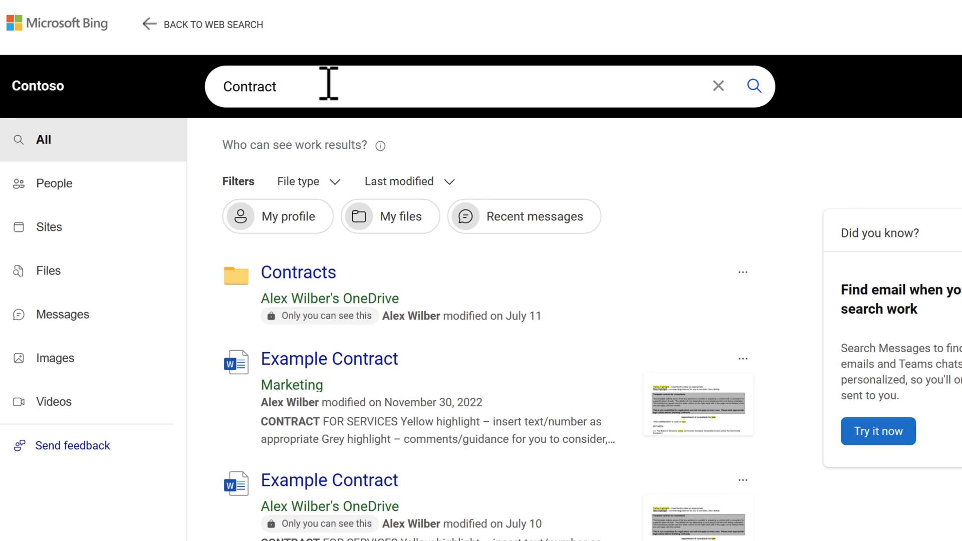
mouse_move(730, 279)
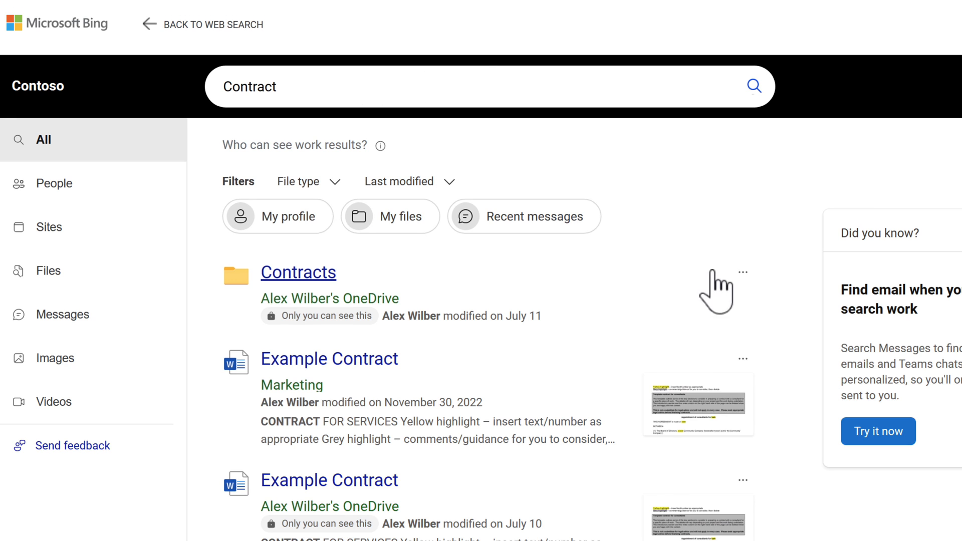
mouse_move(473, 408)
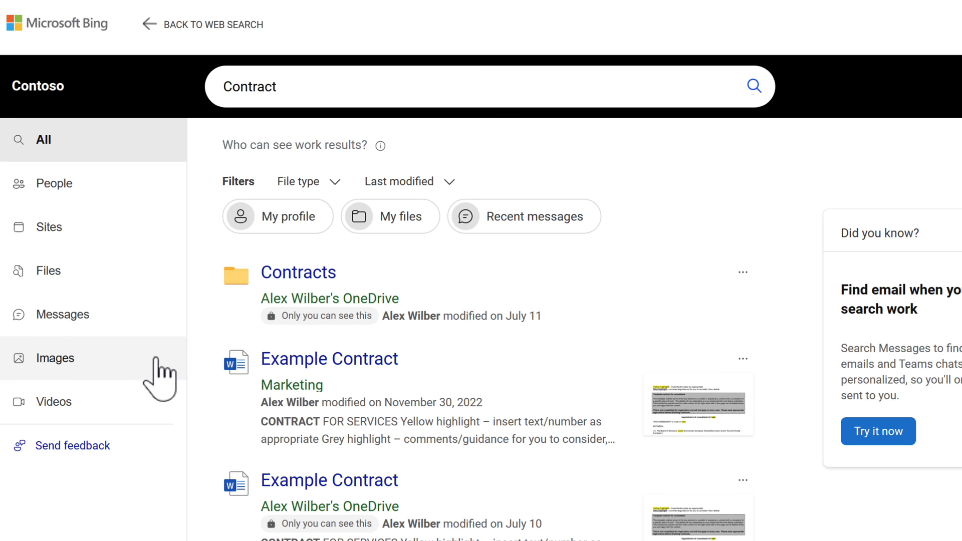
- Filter Bing's Contract work results to Messages, then to Files
click(63, 314)
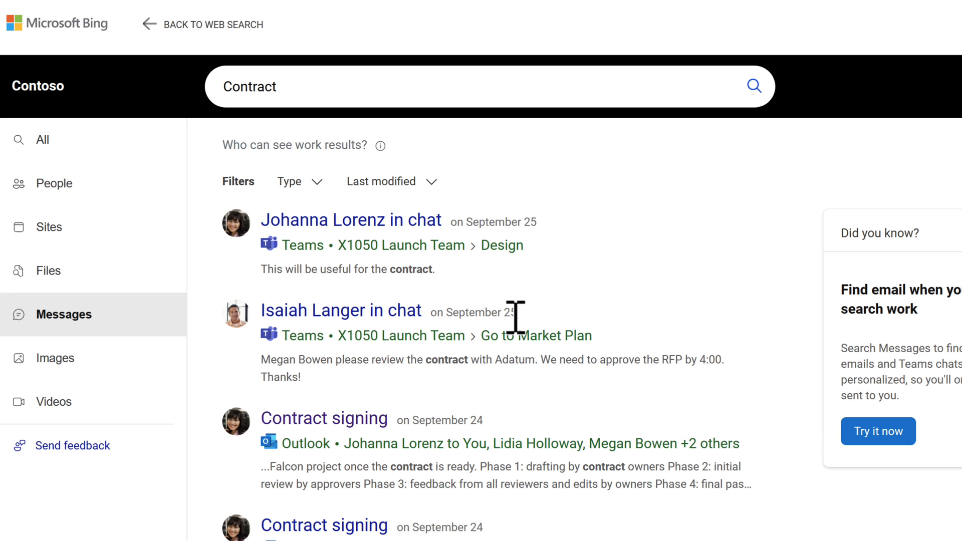
click(48, 271)
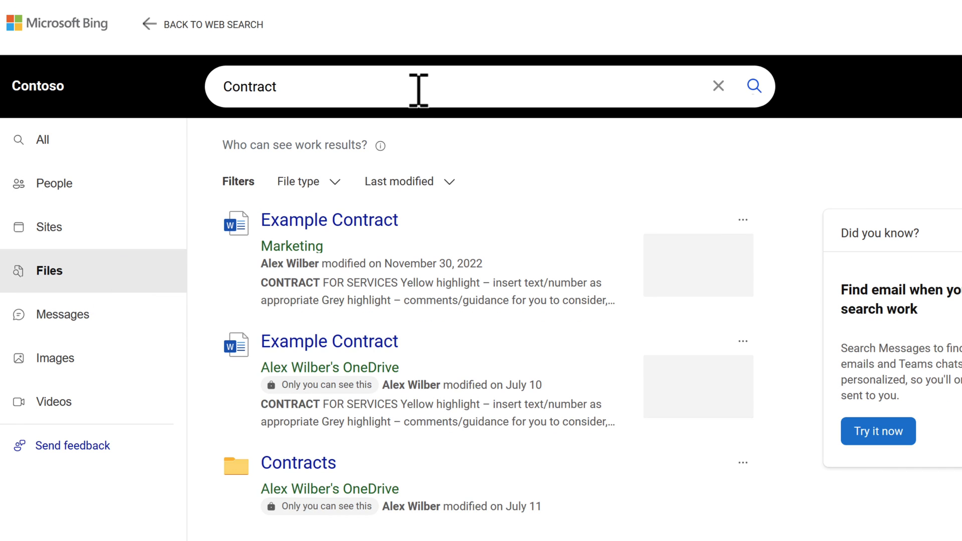